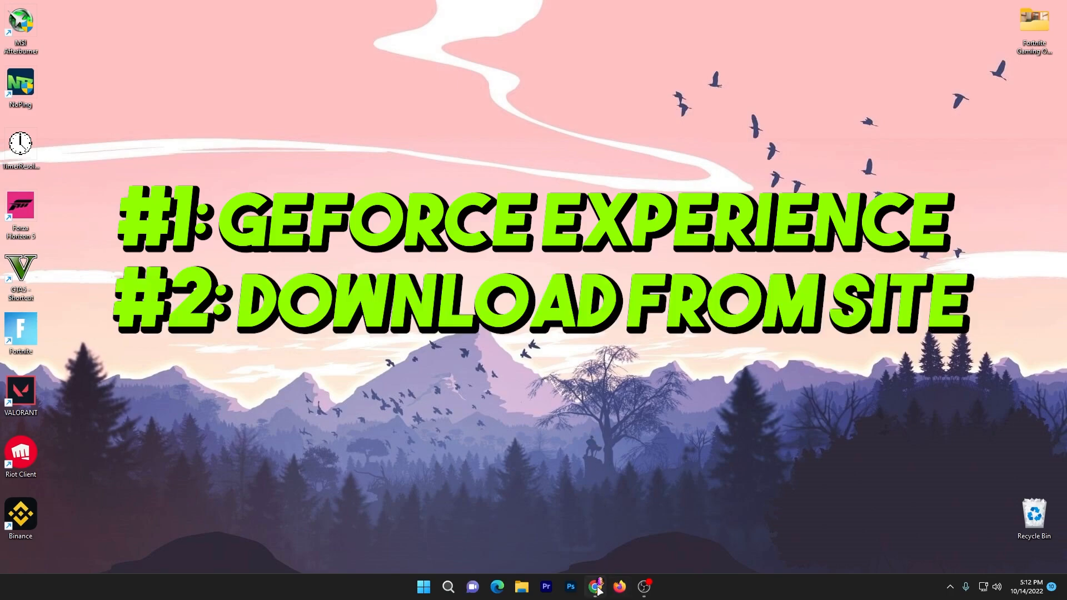
# Search NVIDIA drivers for GeForce RTX 3070, Windows 11, Game Ready Driver.
pyautogui.click(594, 586)
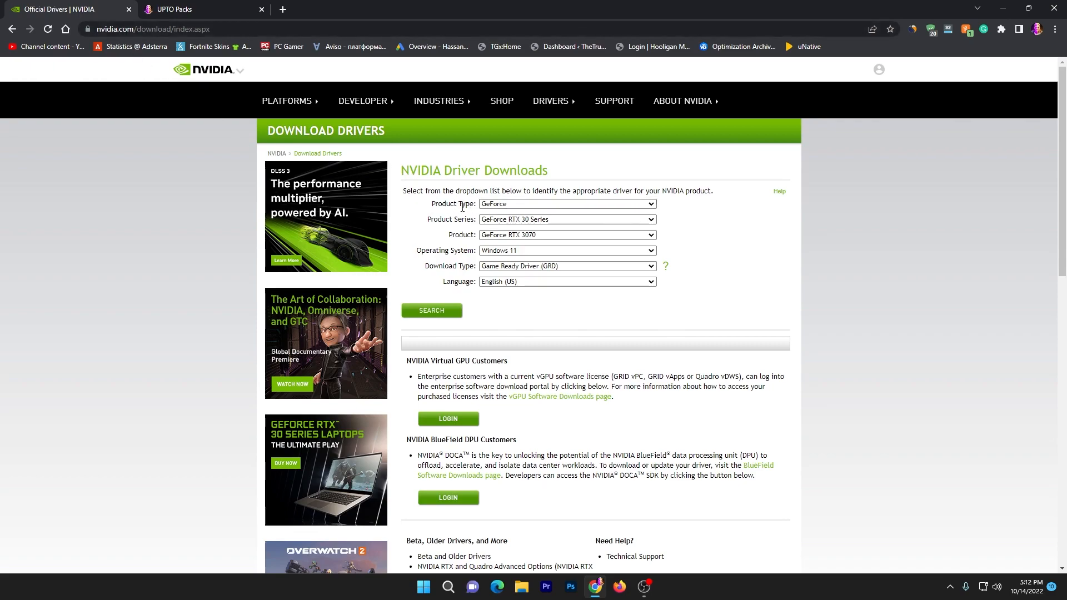
pyautogui.moveTo(439, 239)
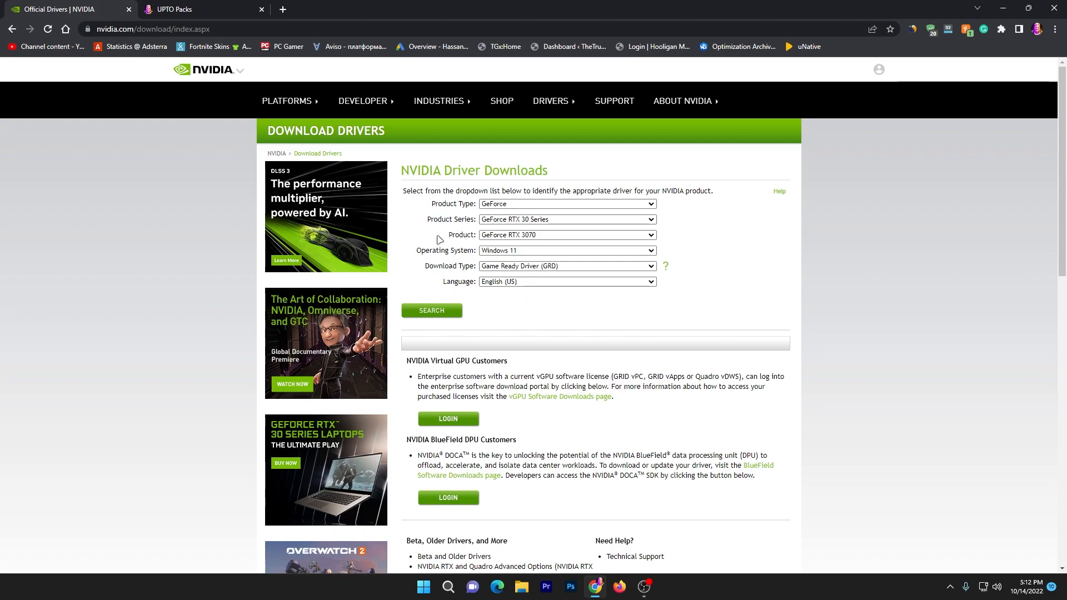
pyautogui.moveTo(440, 266)
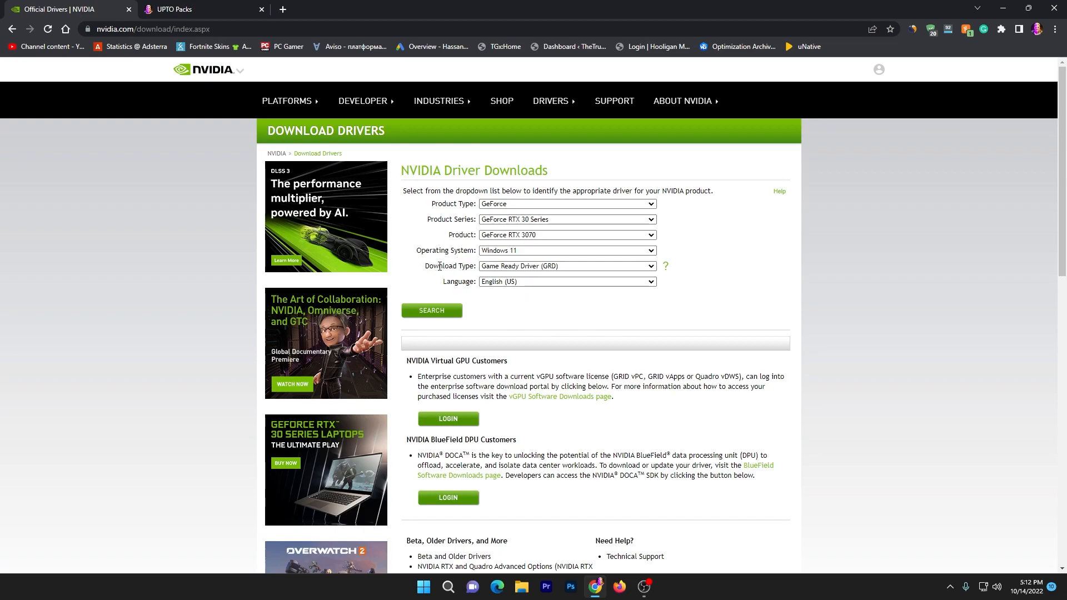
pyautogui.click(566, 266)
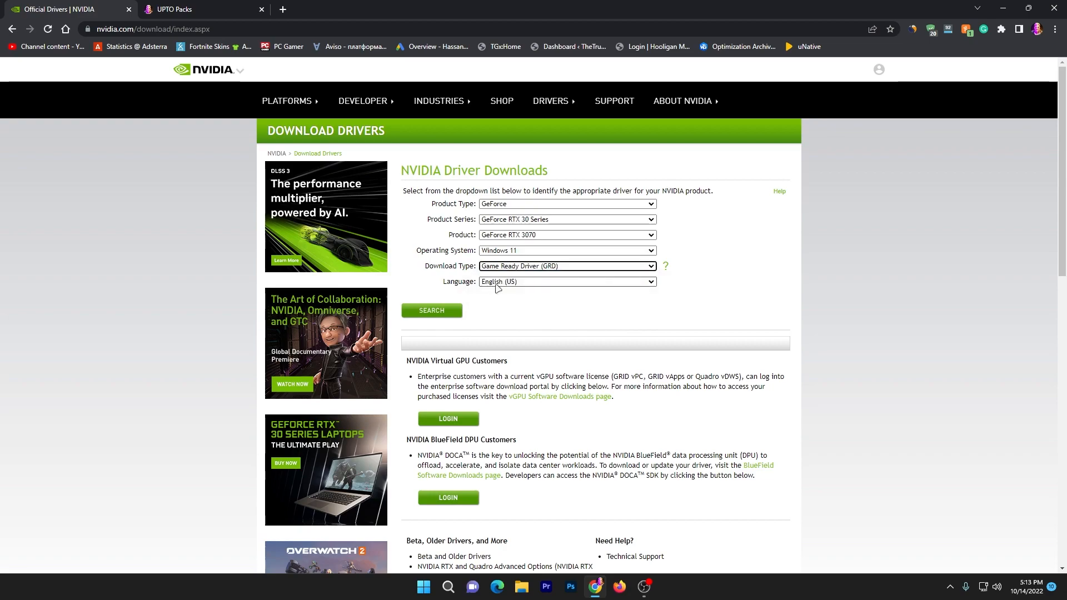
pyautogui.click(566, 266)
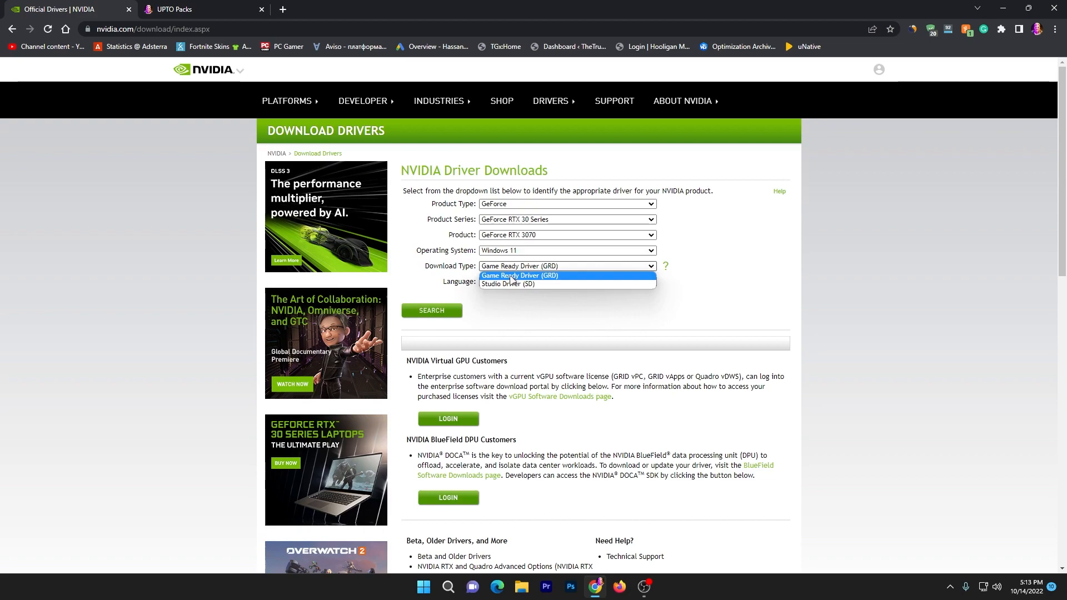
pyautogui.click(519, 275)
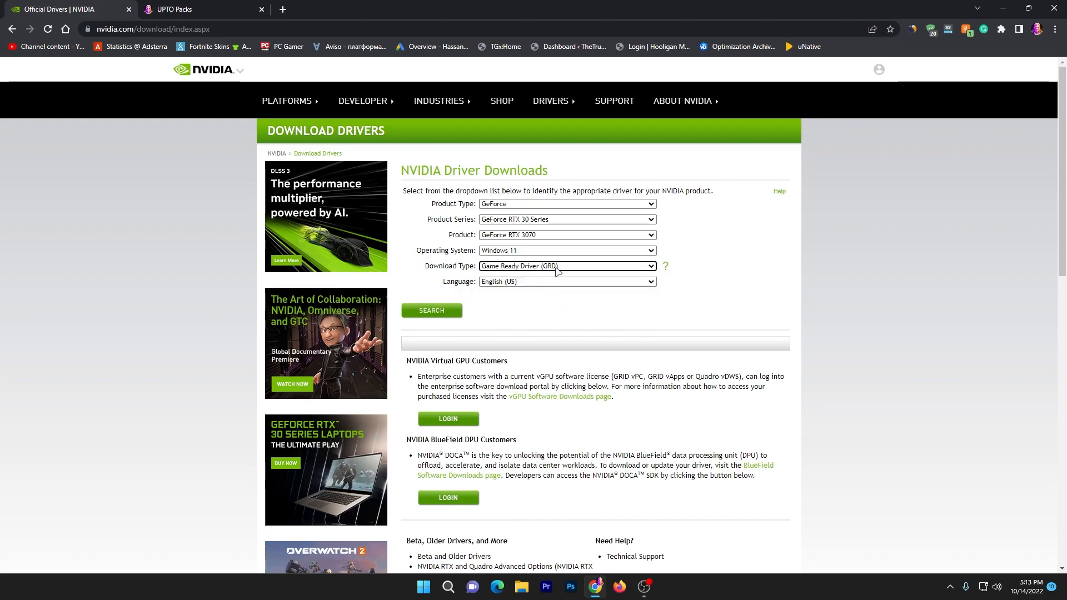
pyautogui.moveTo(454, 280)
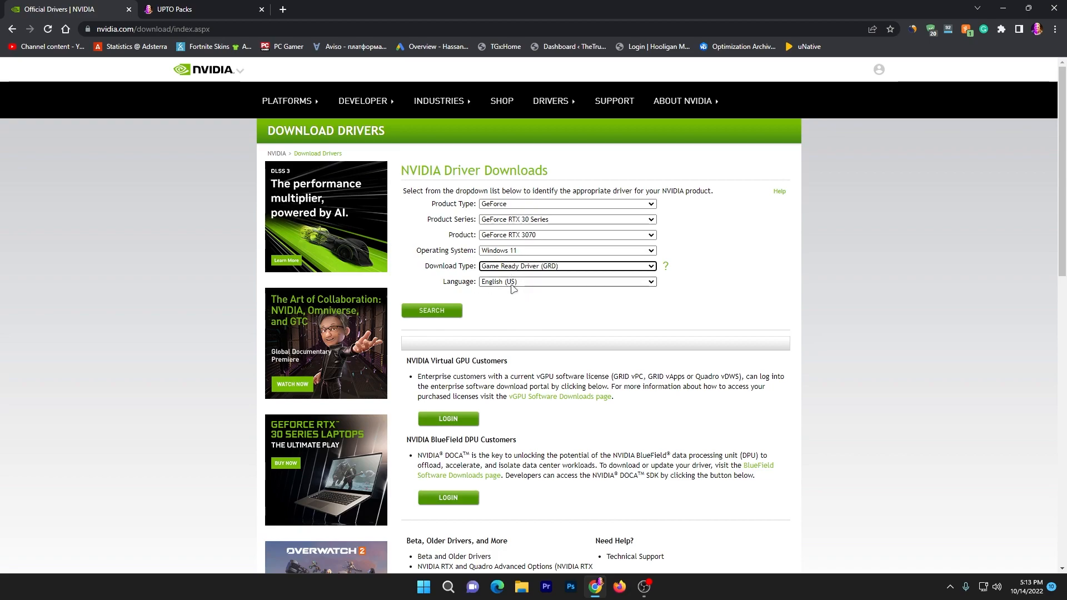
pyautogui.click(431, 310)
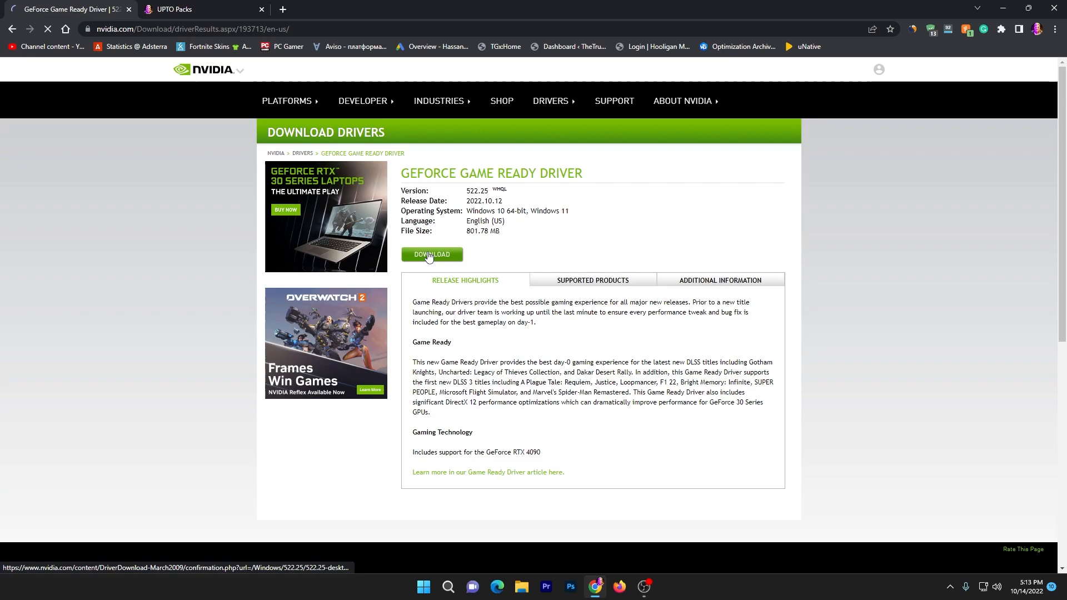
# Download the Game Ready Driver 522.25 installer (801.78 MB).
pyautogui.click(431, 257)
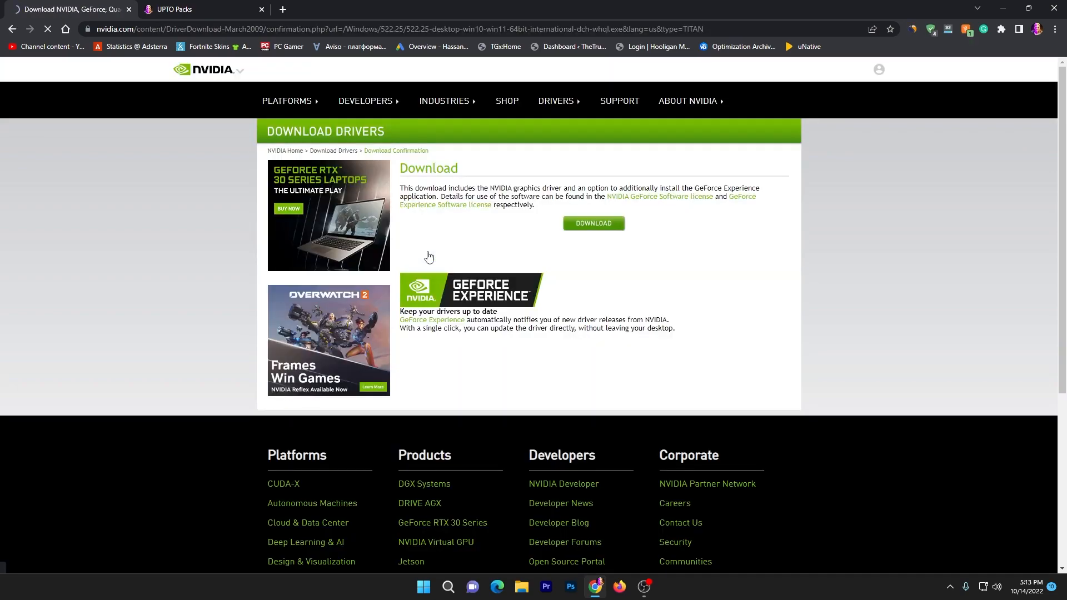
pyautogui.click(593, 224)
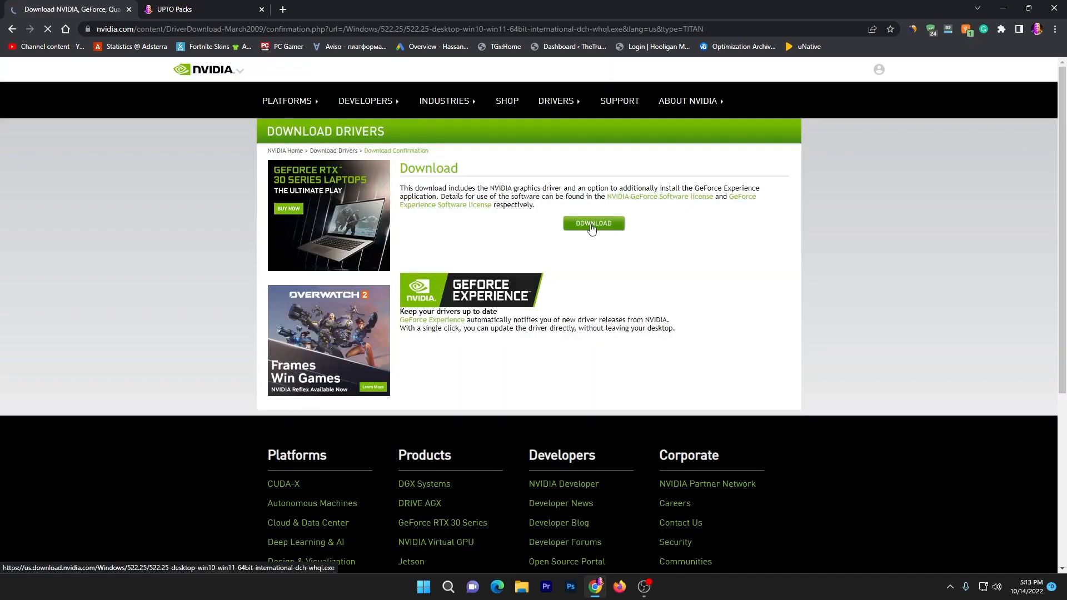
pyautogui.click(593, 223)
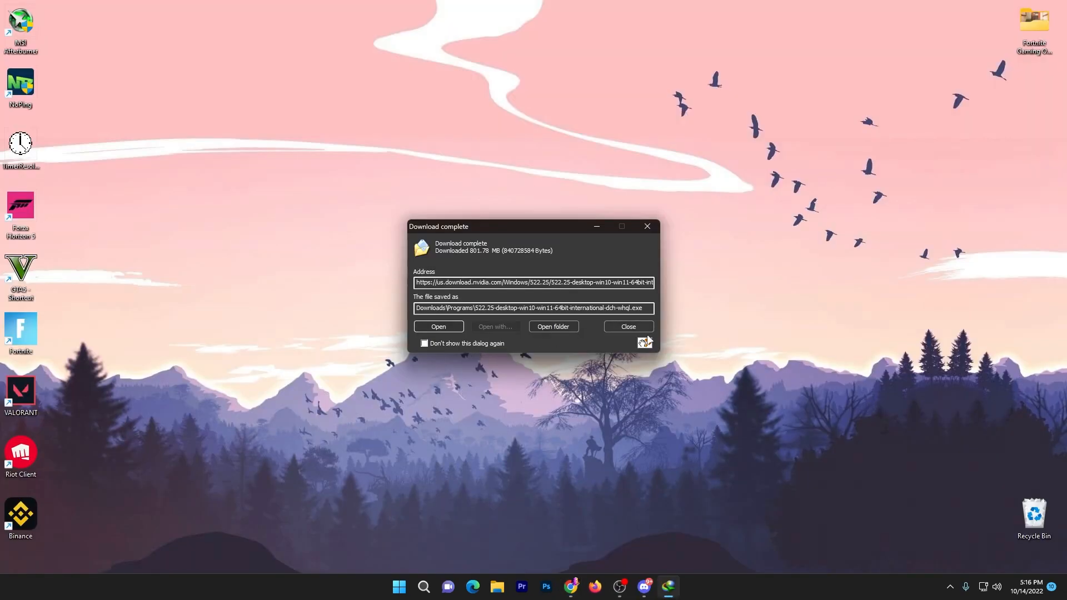
# Close the Download complete dialog and run the 522.25 driver installer from the desktop.
pyautogui.click(627, 327)
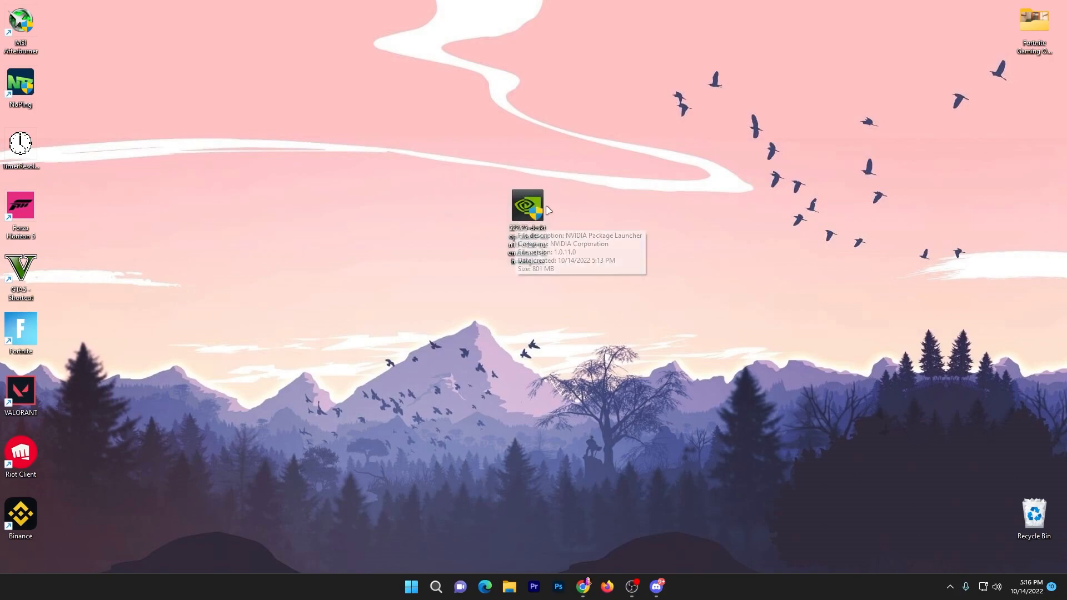
pyautogui.doubleClick(527, 204)
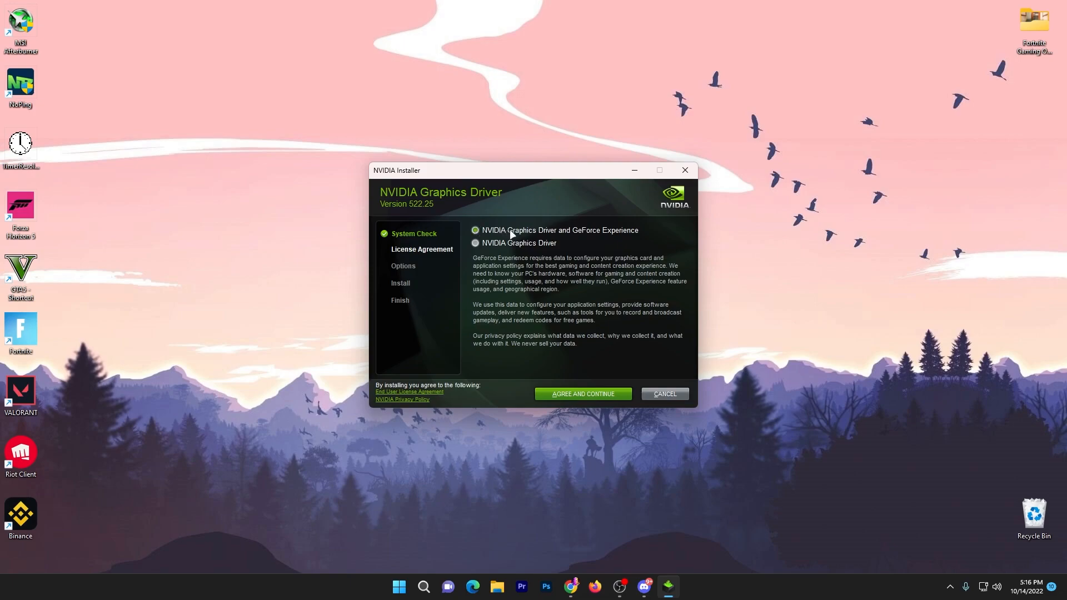
pyautogui.moveTo(631, 235)
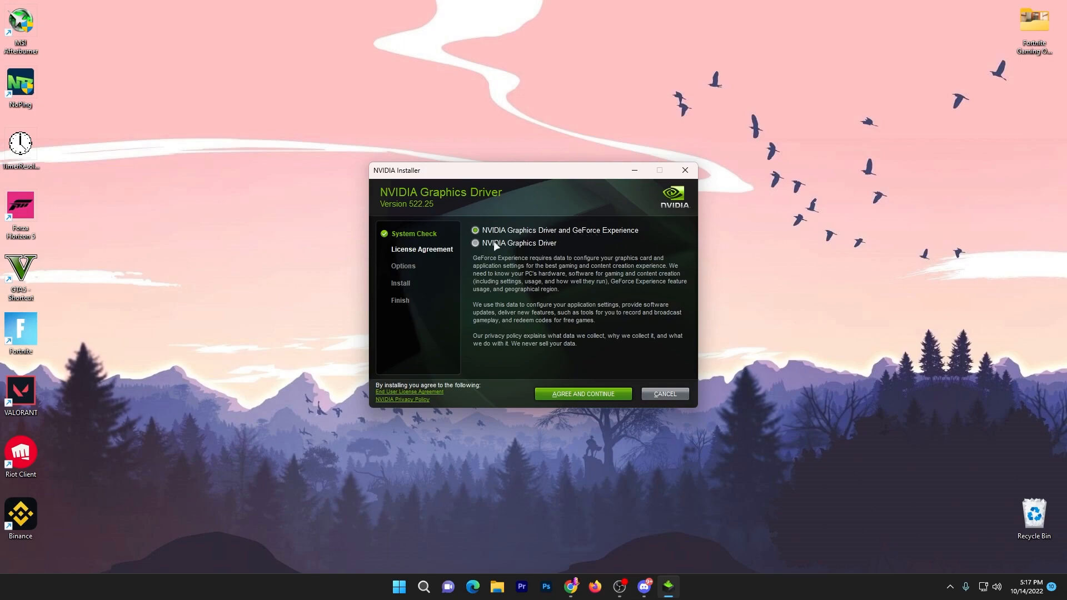
# Install only the NVIDIA Graphics Driver 522.25 with Express options, then close the installer.
pyautogui.click(475, 243)
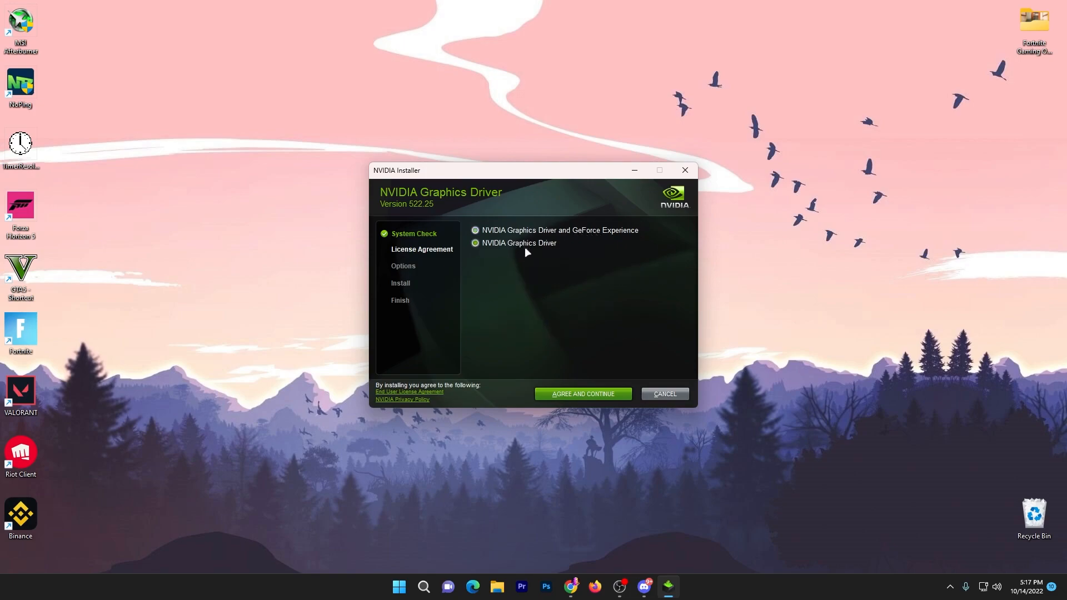
pyautogui.moveTo(514, 267)
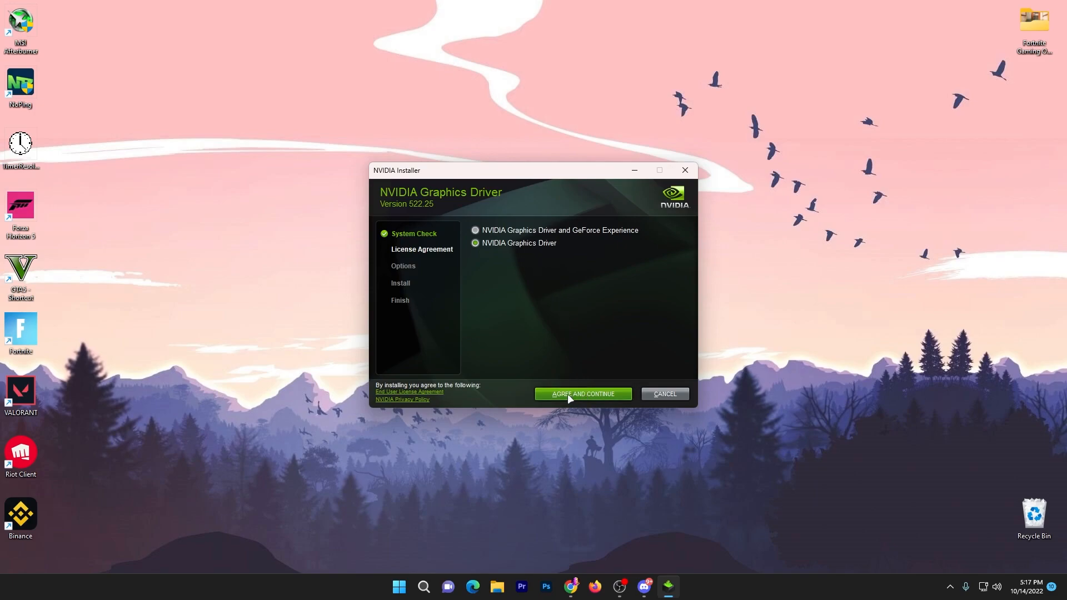
pyautogui.click(581, 393)
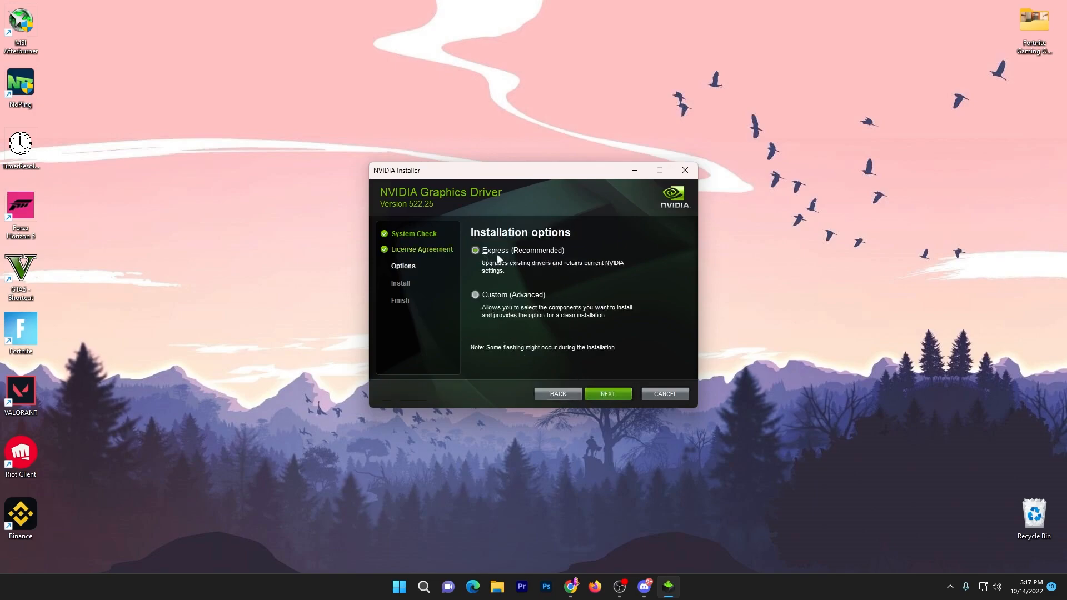
pyautogui.moveTo(607, 401)
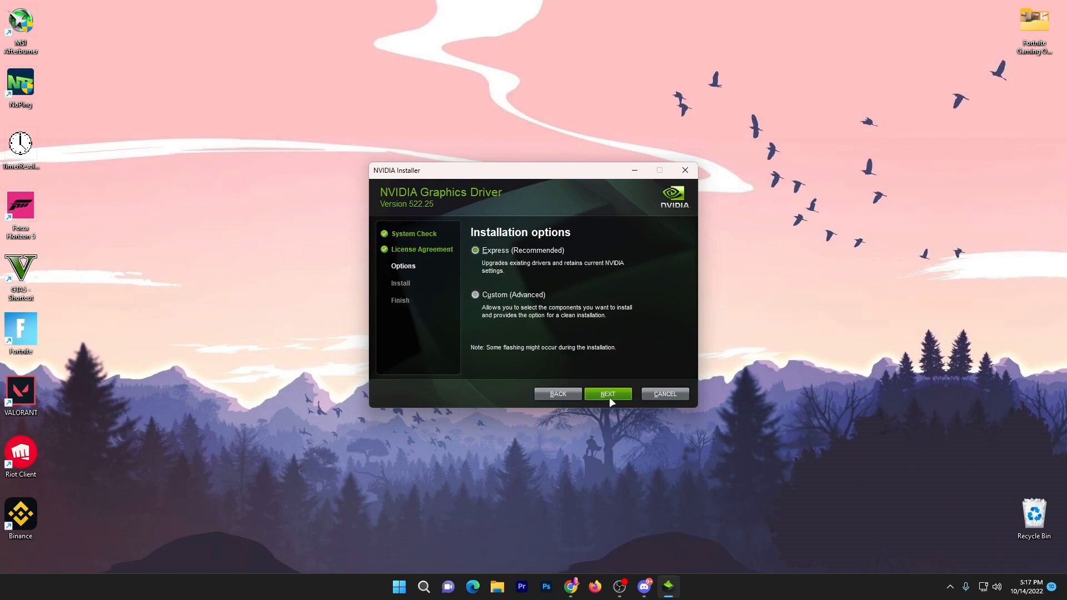
pyautogui.click(606, 393)
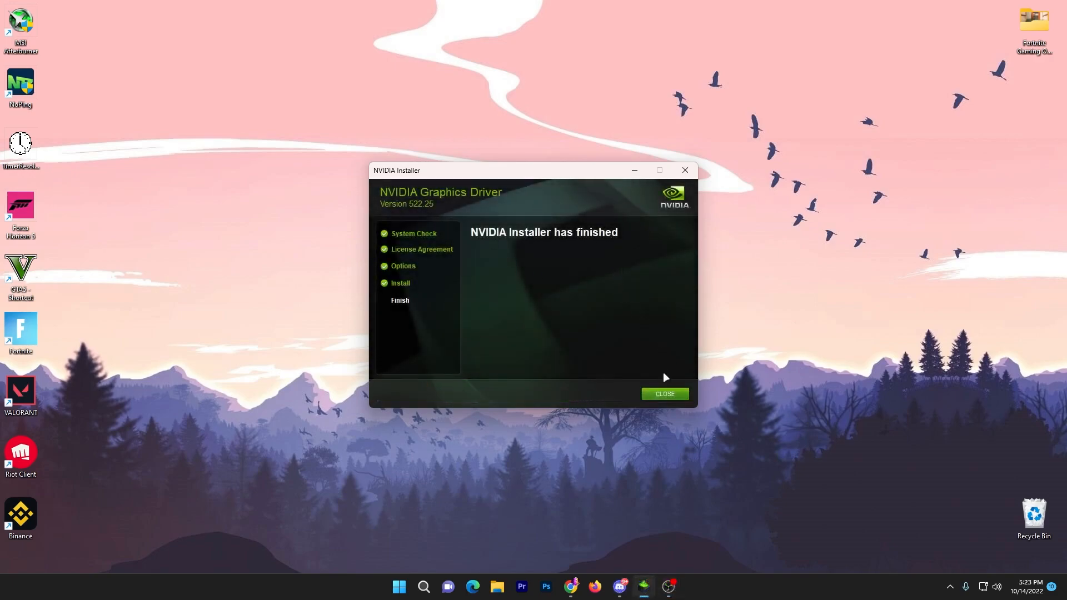
pyautogui.click(664, 393)
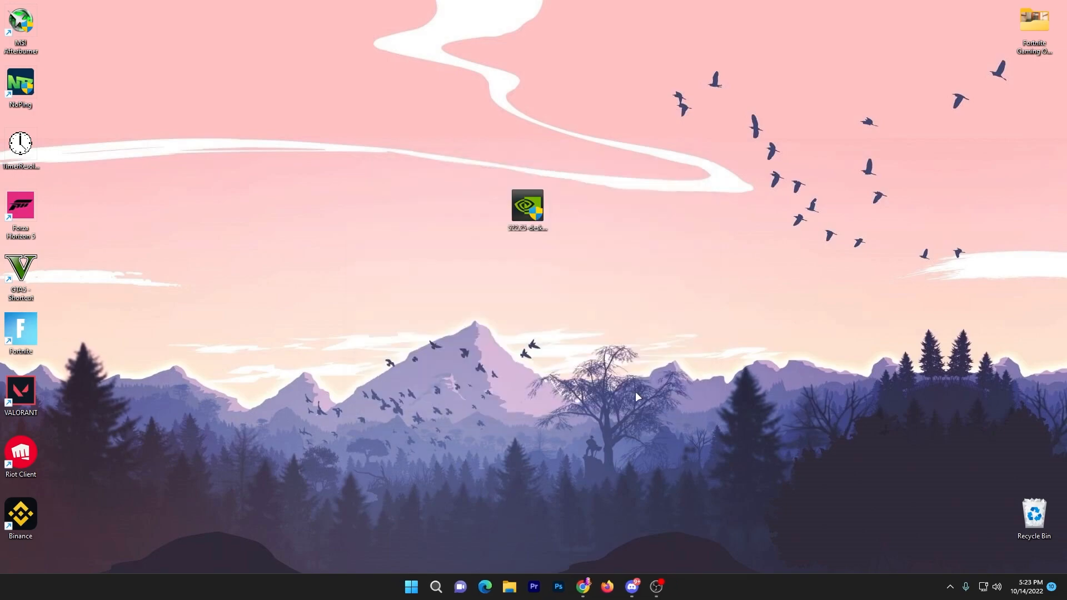
pyautogui.moveTo(596, 452)
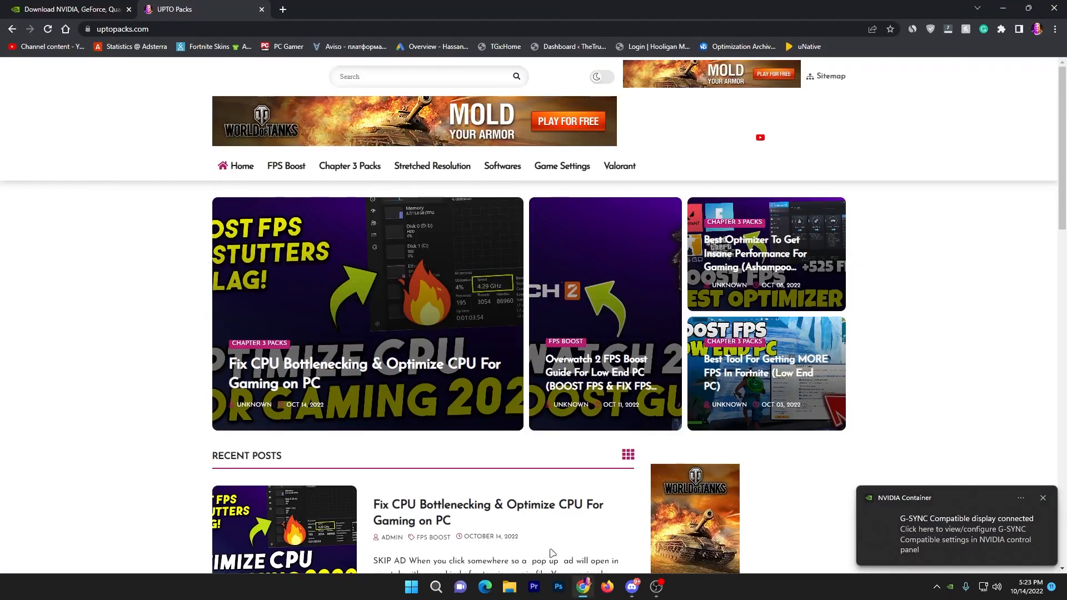
pyautogui.moveTo(228, 260)
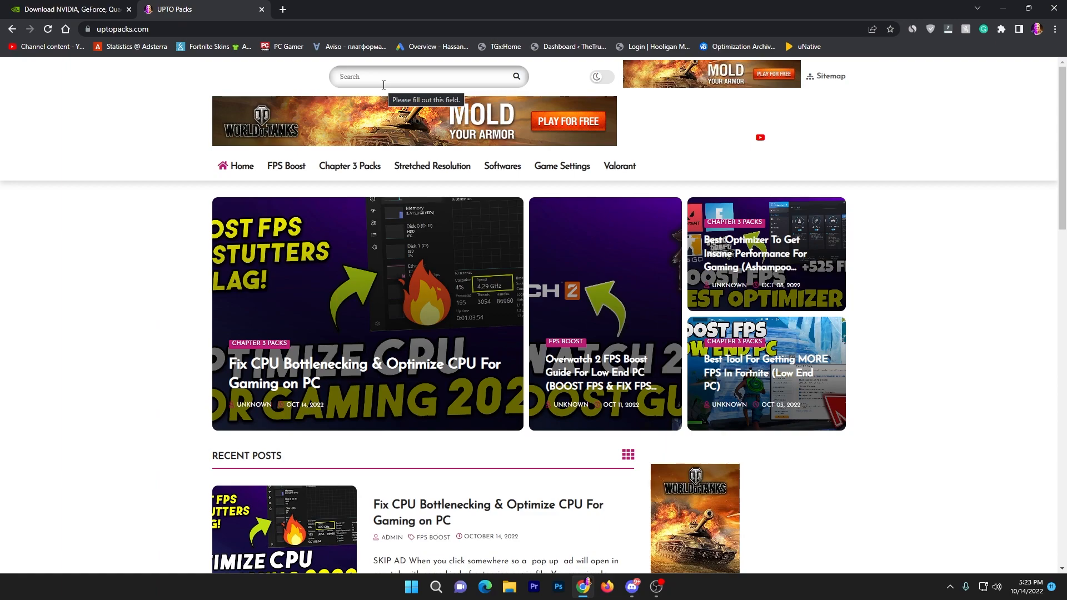
# Find UPTO Packs' NVIDIA article and download Disable GPU Power Throttle.rar from Google Drive.
pyautogui.write('nvidia')
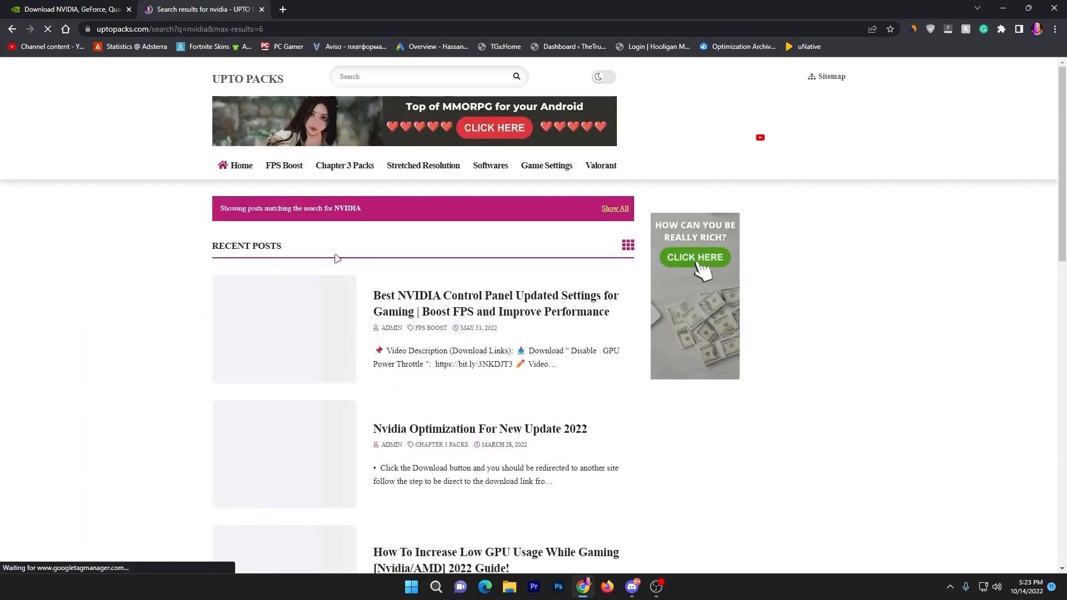
pyautogui.scroll(-3)
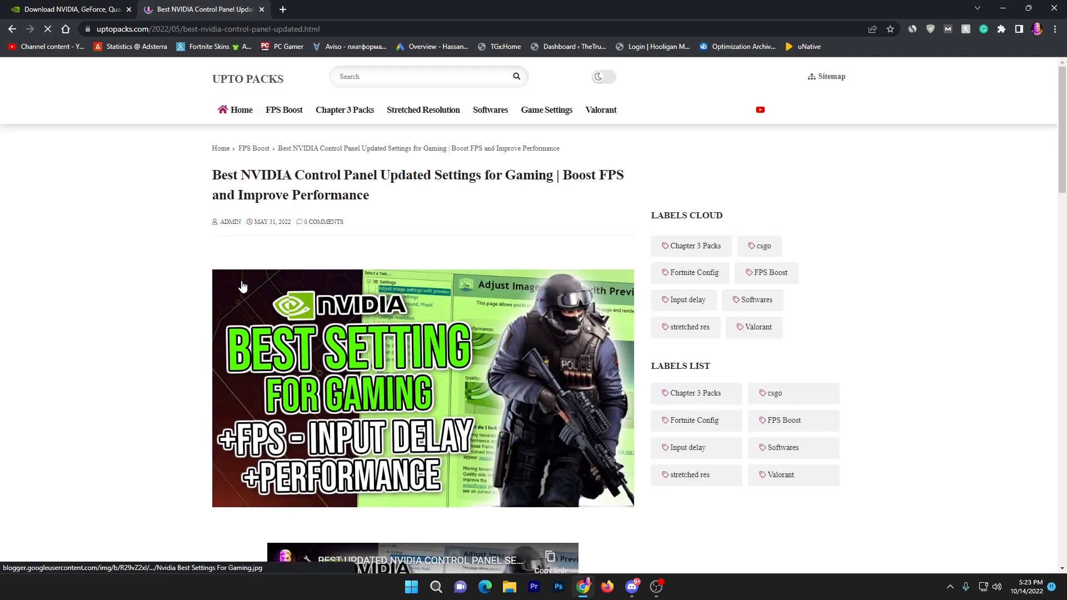
pyautogui.scroll(-3)
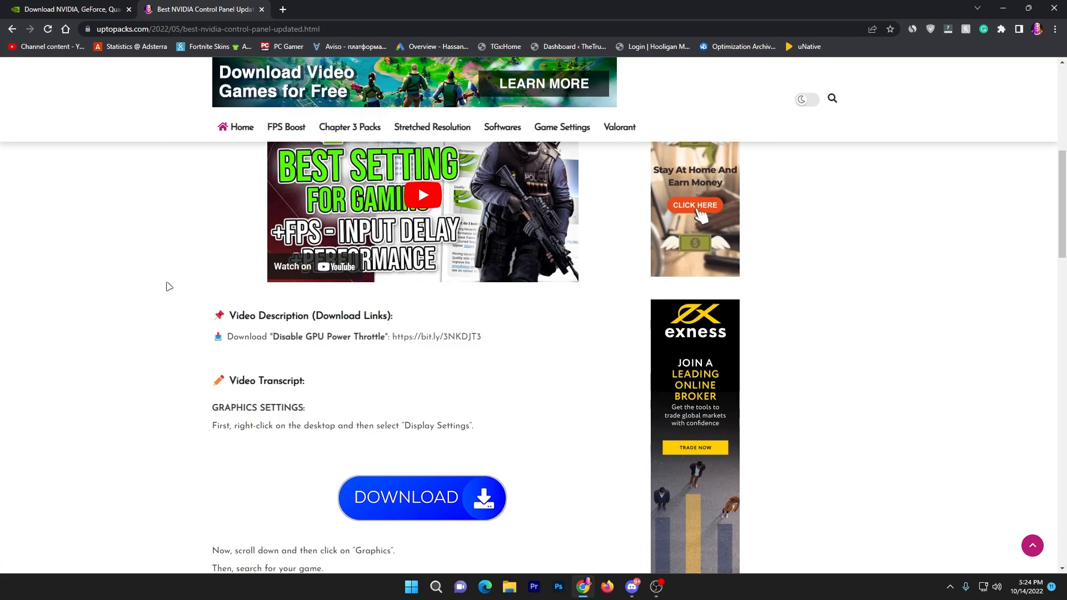
pyautogui.scroll(-3)
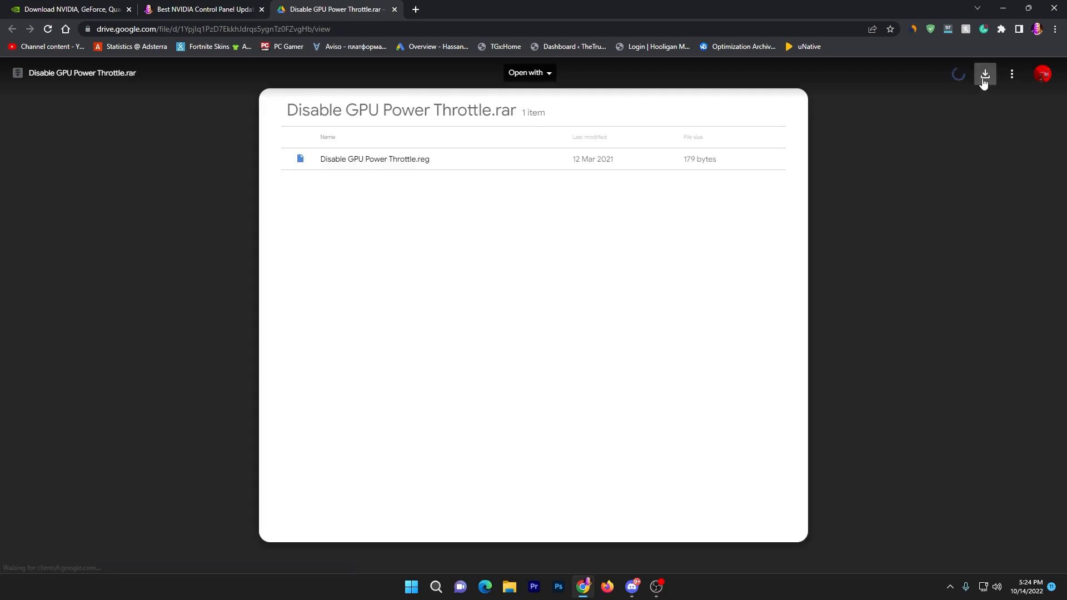
pyautogui.click(984, 73)
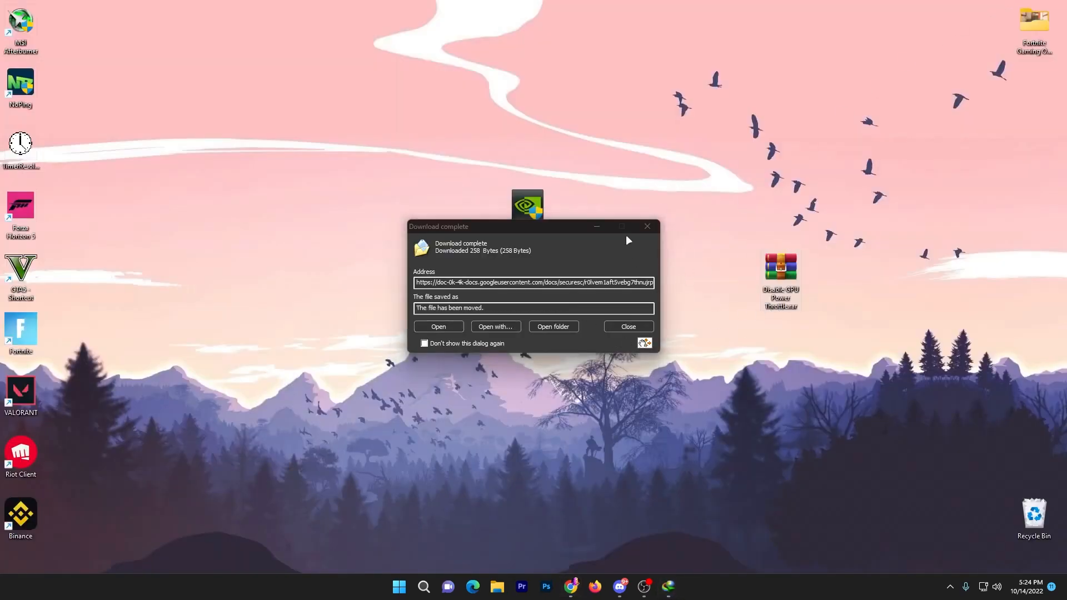
# Extract the Disable GPU Power Throttle .reg with WinRAR and merge it into the registry.
pyautogui.click(438, 326)
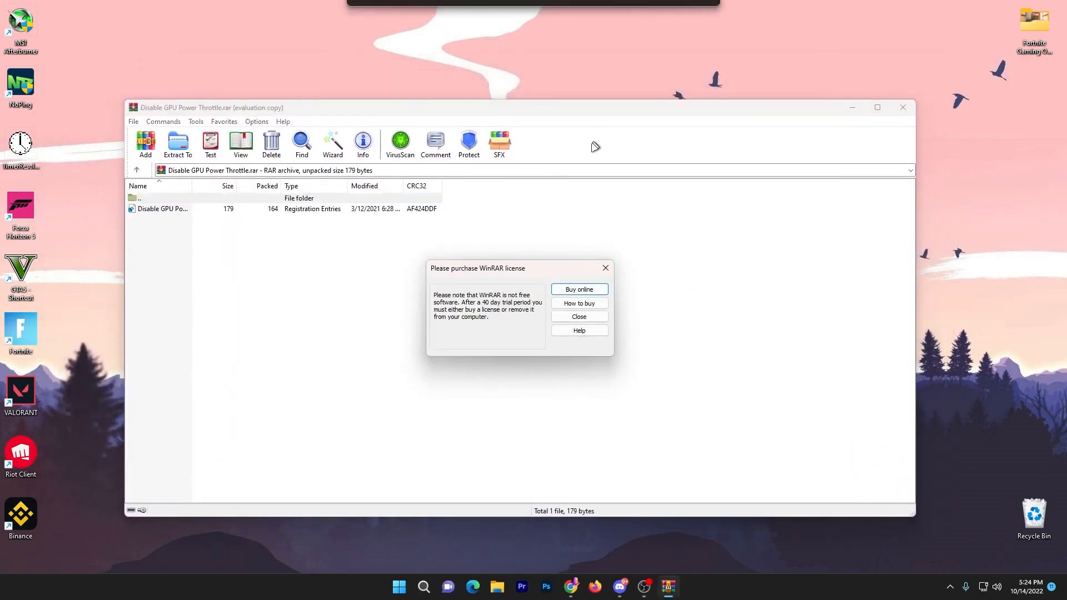
pyautogui.click(578, 316)
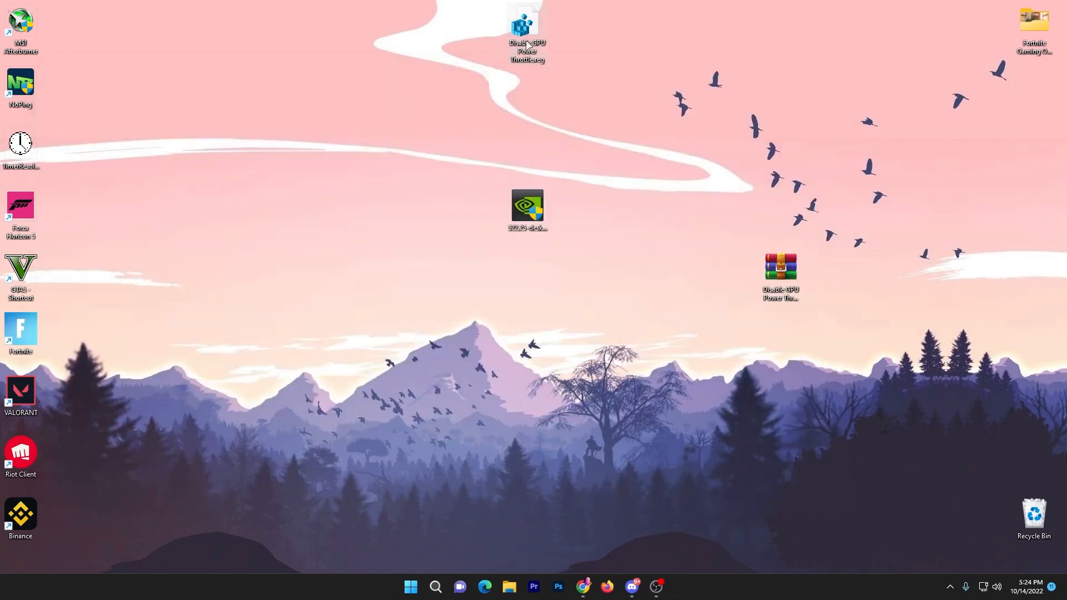
pyautogui.doubleClick(527, 33)
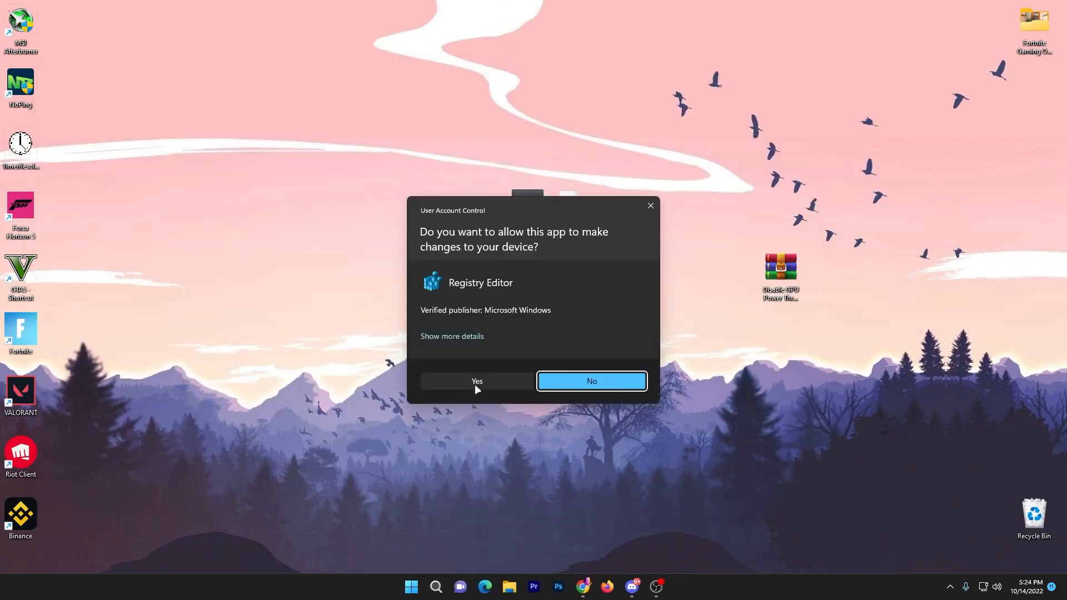
pyautogui.click(476, 381)
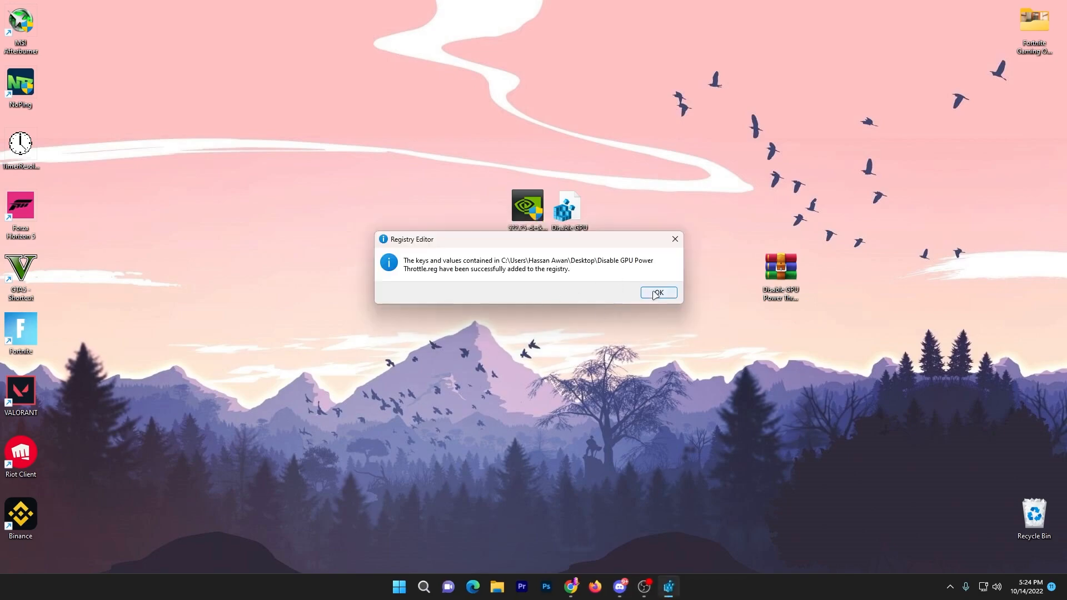
pyautogui.click(657, 293)
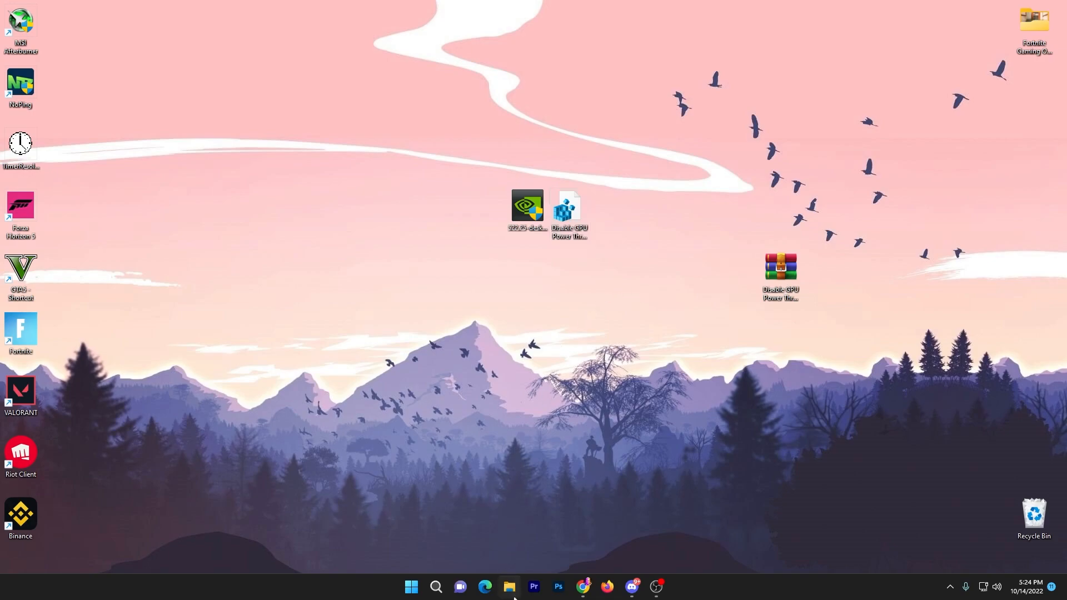
# Browse to Program Files\Epic Games\...\FortniteGame\Binaries\Win64 in File Explorer.
pyautogui.click(509, 586)
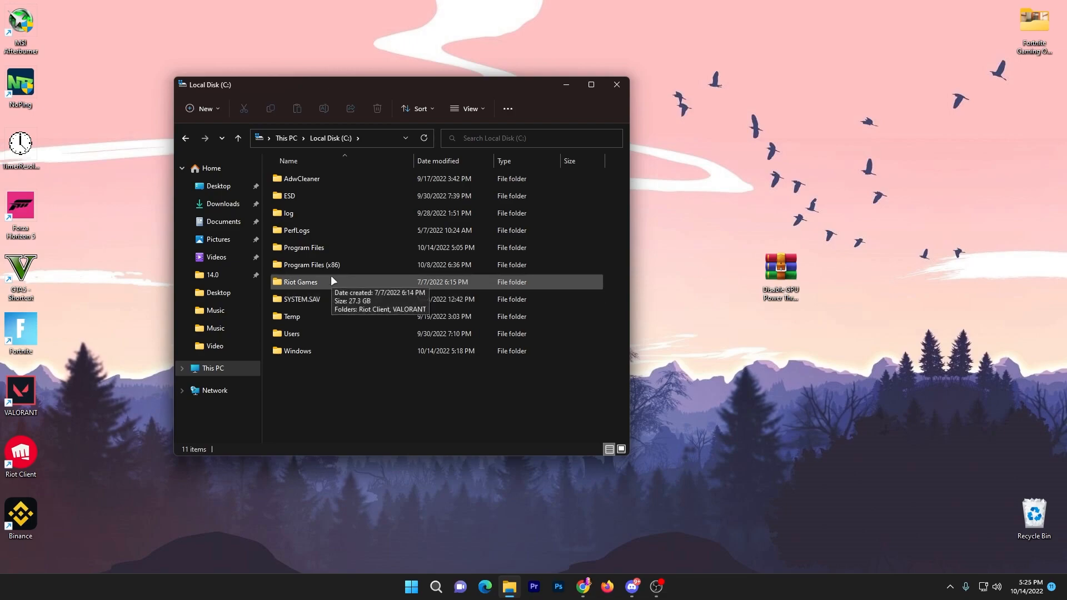
pyautogui.doubleClick(303, 246)
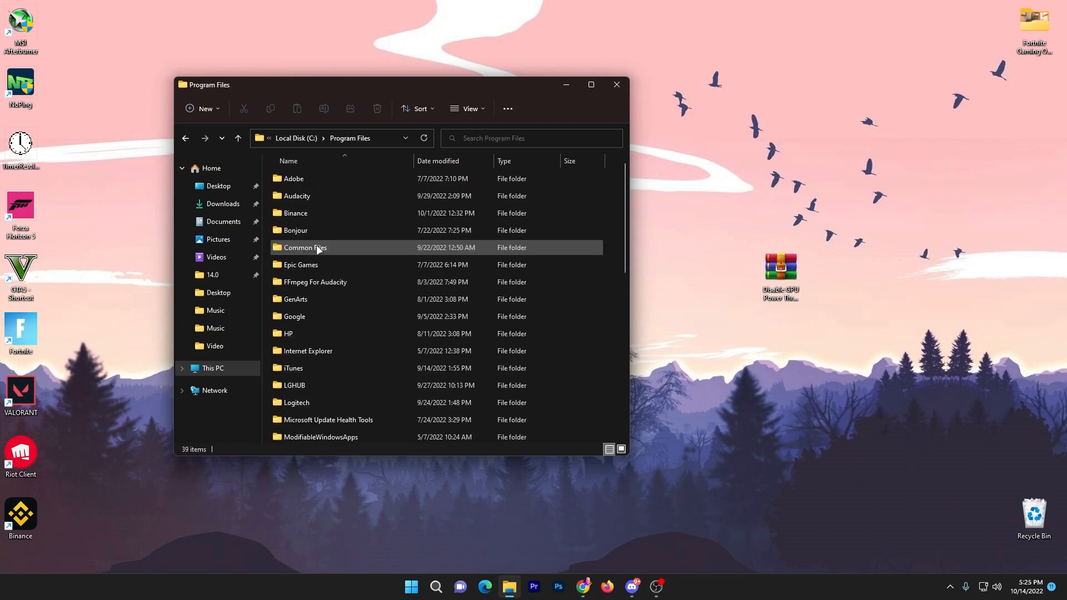
pyautogui.doubleClick(300, 265)
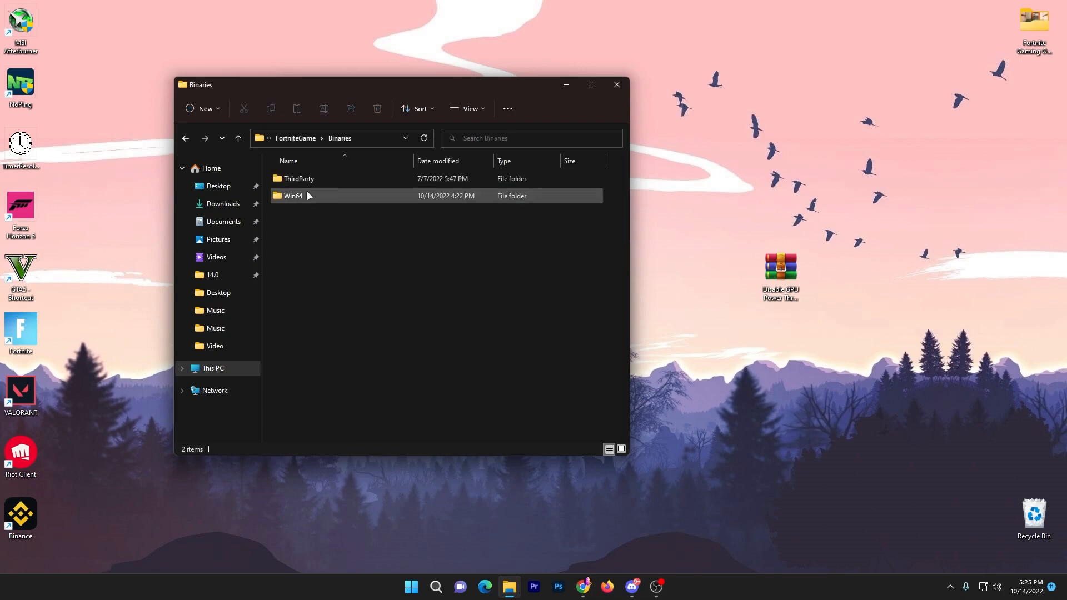
pyautogui.doubleClick(293, 196)
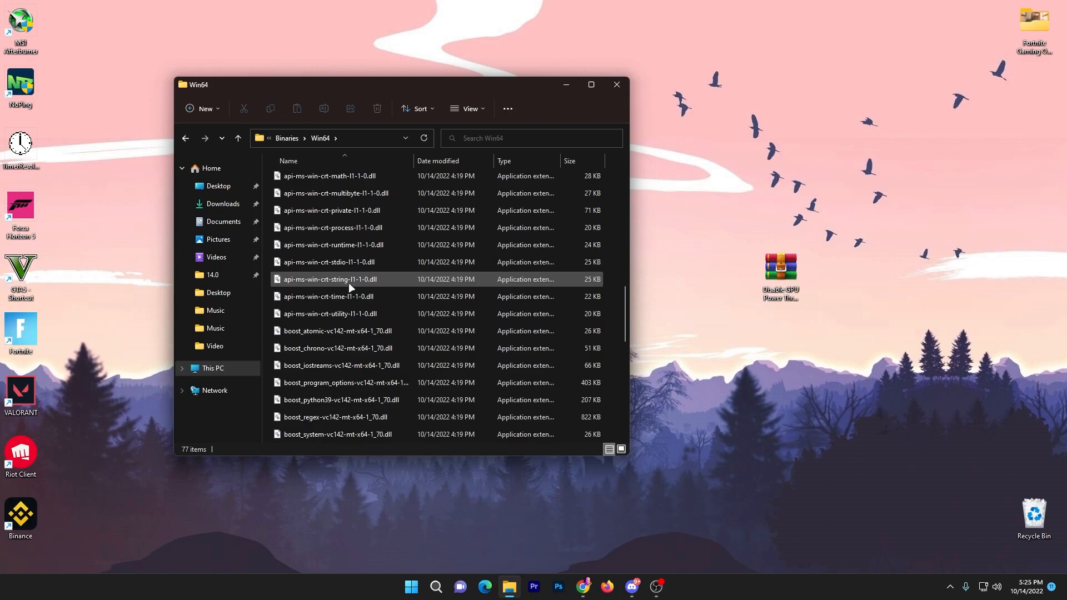
pyautogui.scroll(-3)
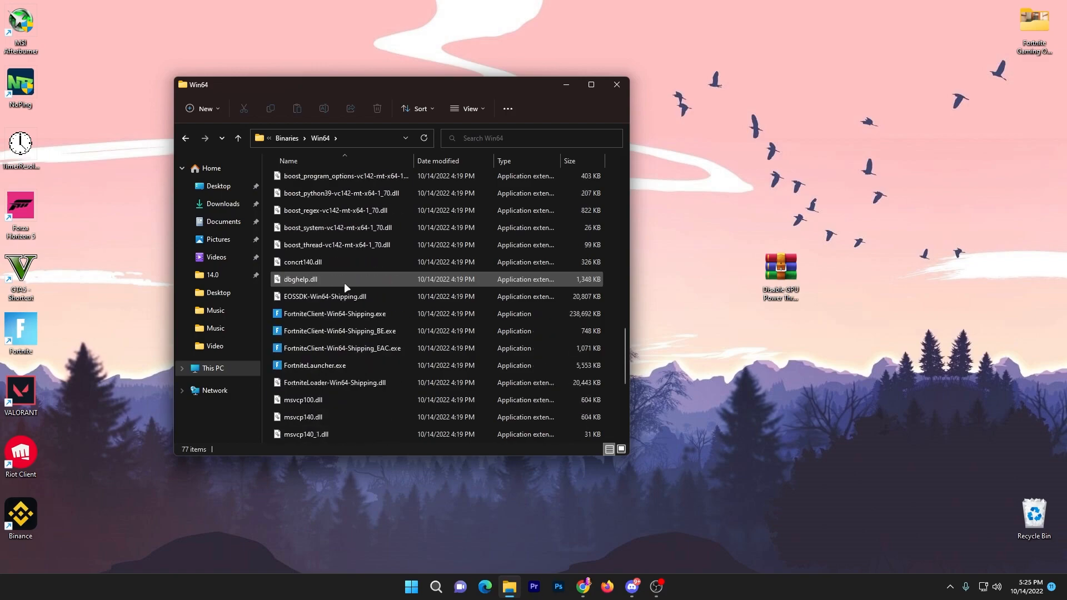
# Tick Disable fullscreen optimizations in FortniteClient-Win64-Shipping.exe's Compatibility properties and confirm.
pyautogui.rightClick(334, 314)
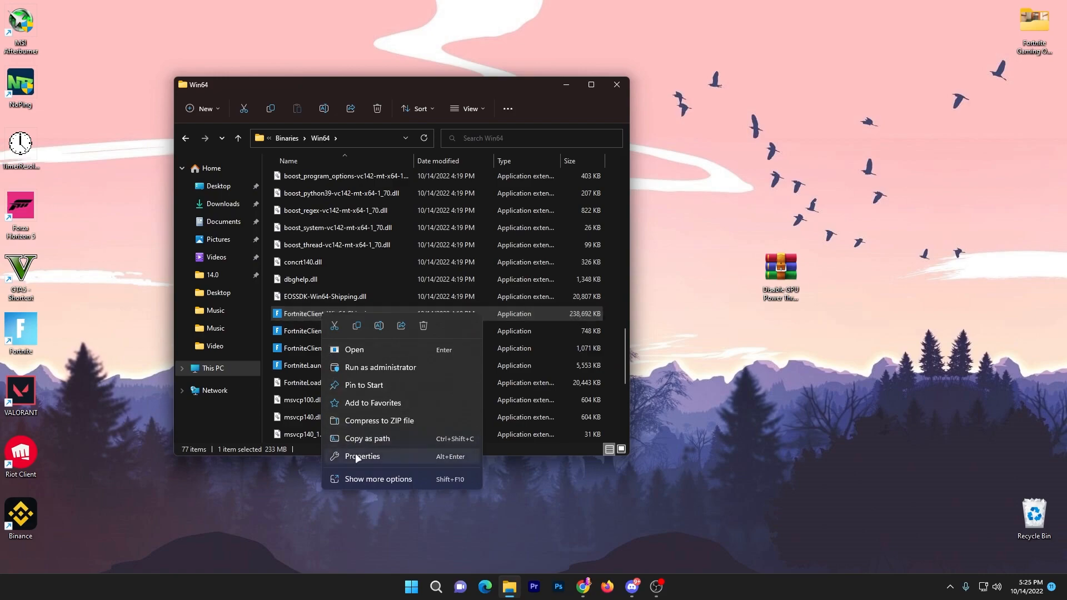
pyautogui.click(361, 455)
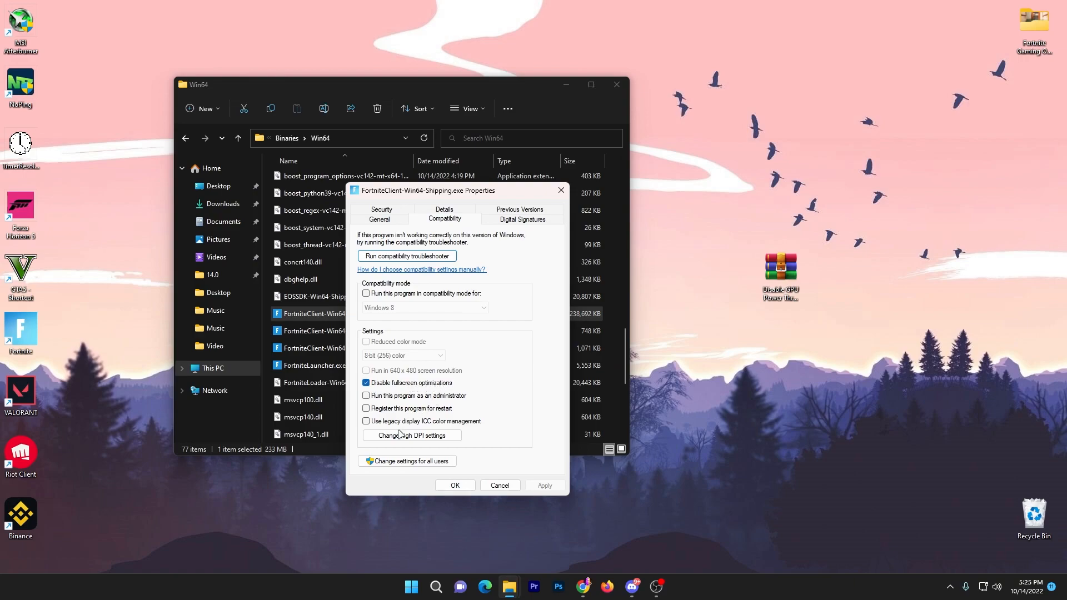
pyautogui.click(412, 435)
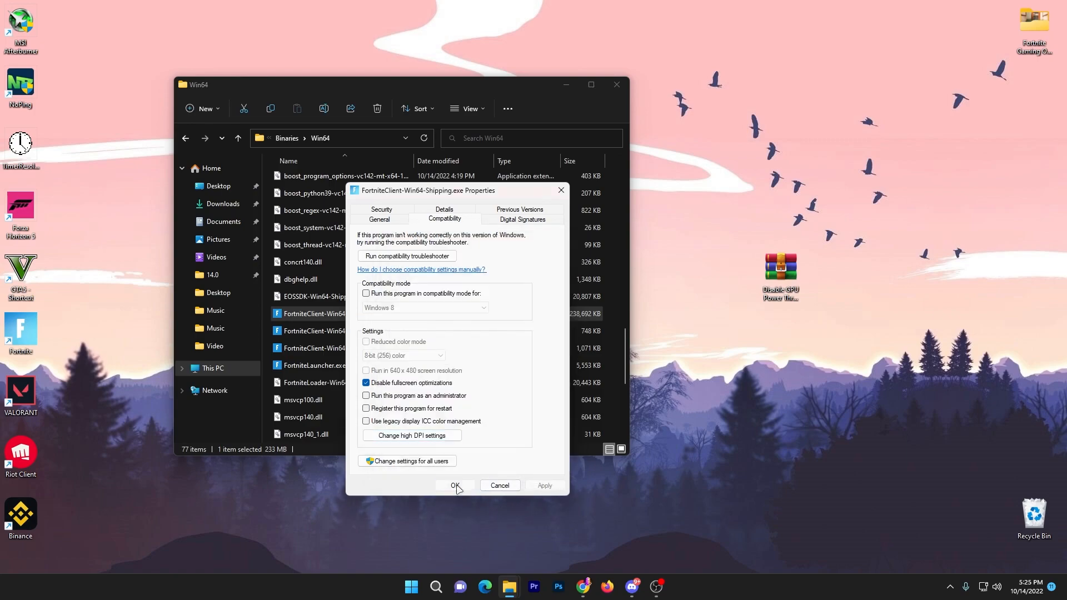
pyautogui.click(455, 485)
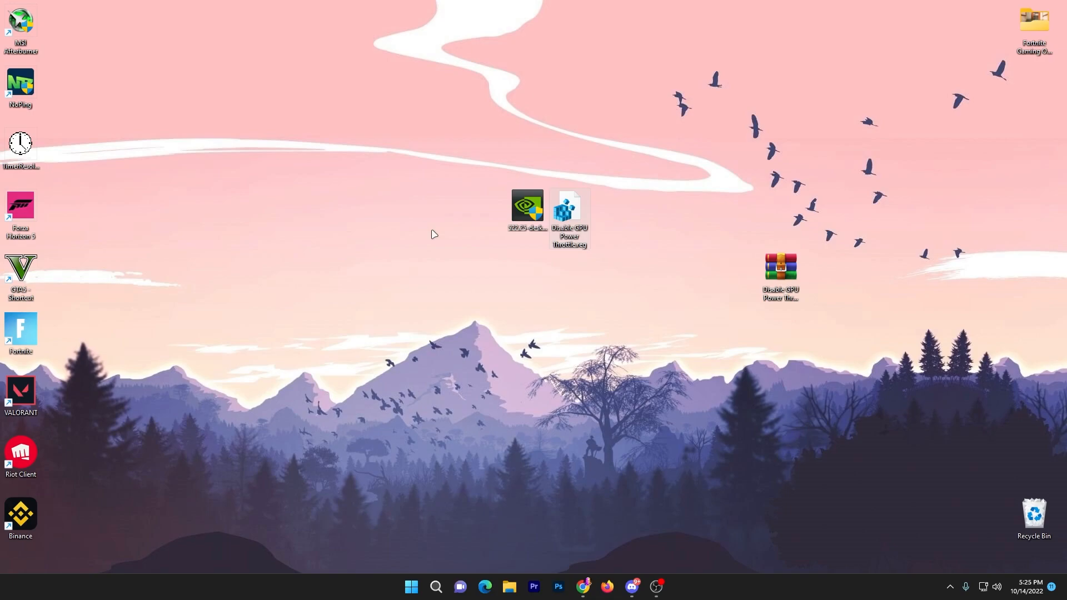
pyautogui.moveTo(441, 195)
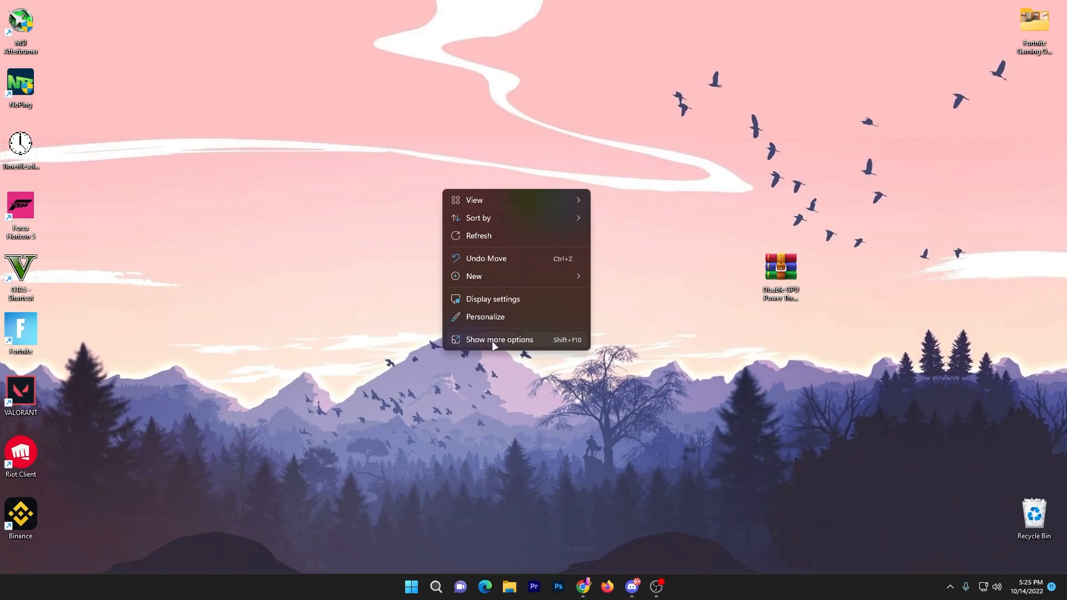
# Open NVIDIA Control Panel from the desktop menu and select Use the advanced 3D image settings.
pyautogui.click(531, 423)
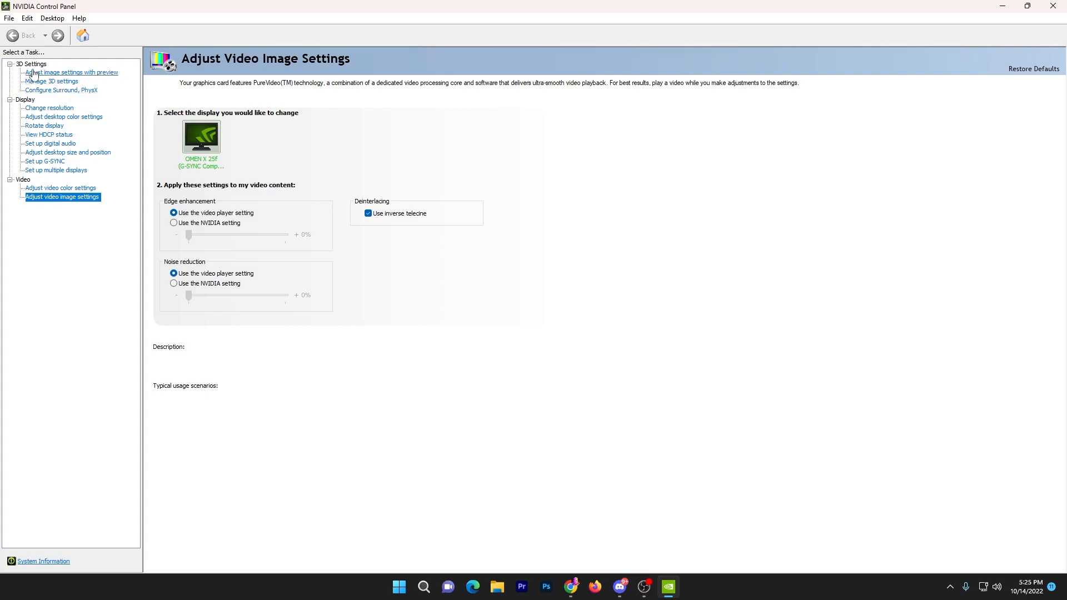
pyautogui.click(72, 72)
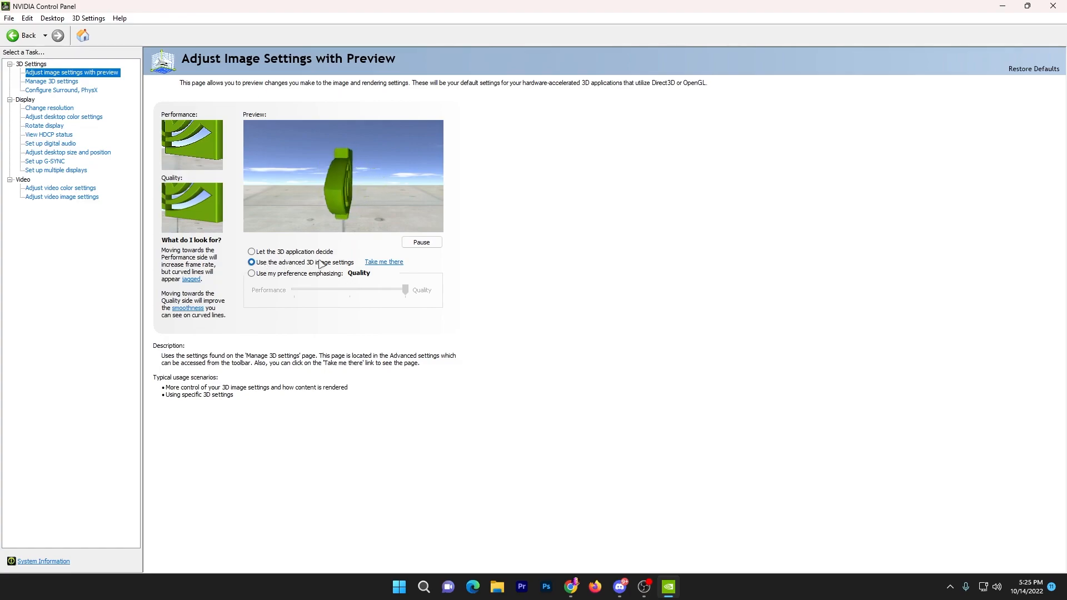
pyautogui.click(1030, 6)
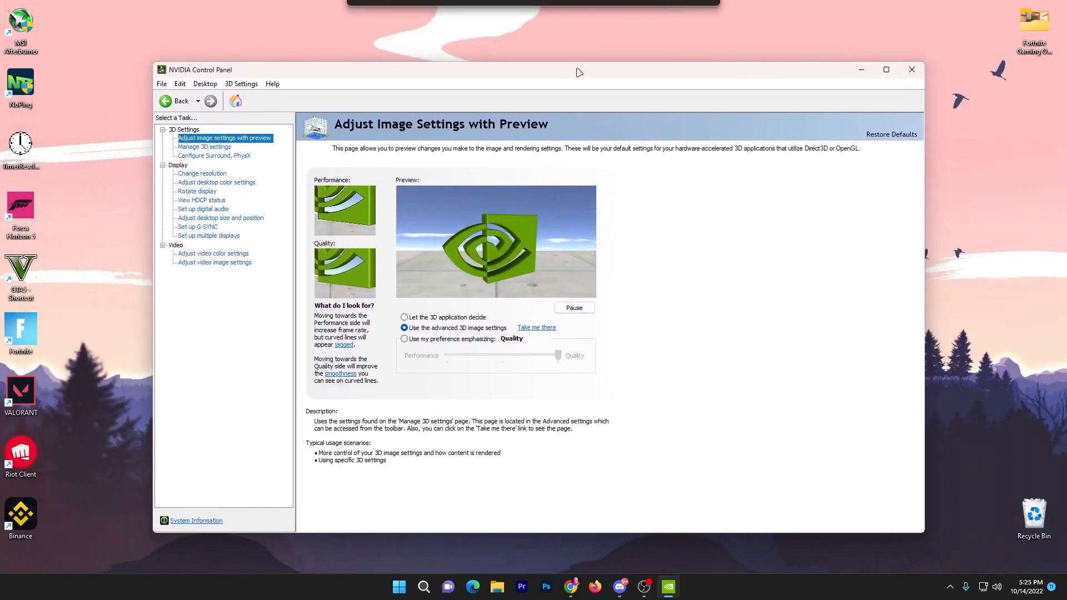
# Set global Image Scaling to On with 50% sharpening and Overlay Indicator ticked.
pyautogui.click(203, 147)
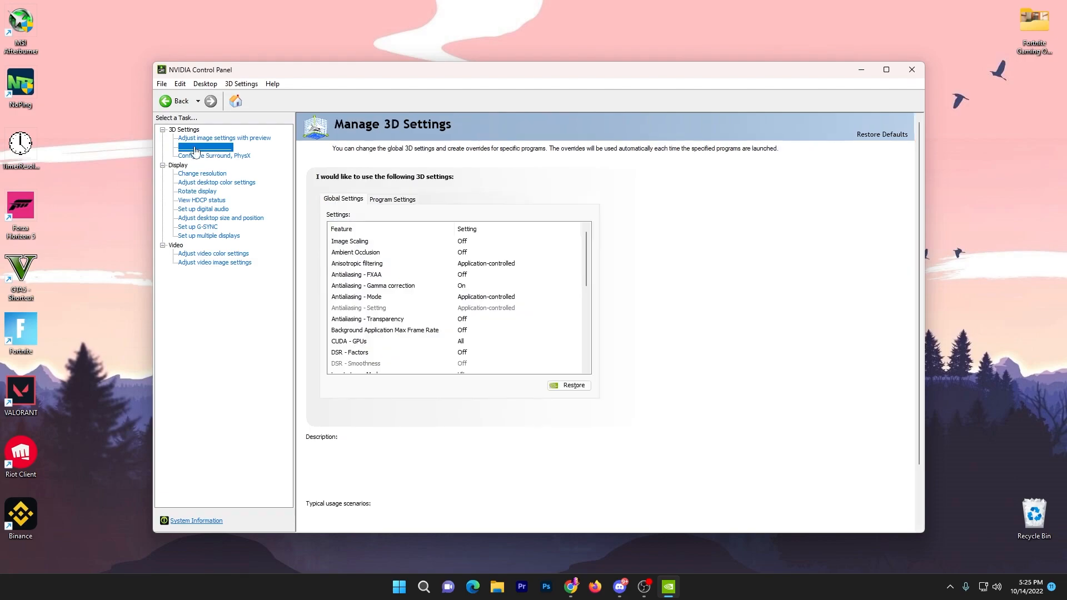
pyautogui.click(203, 147)
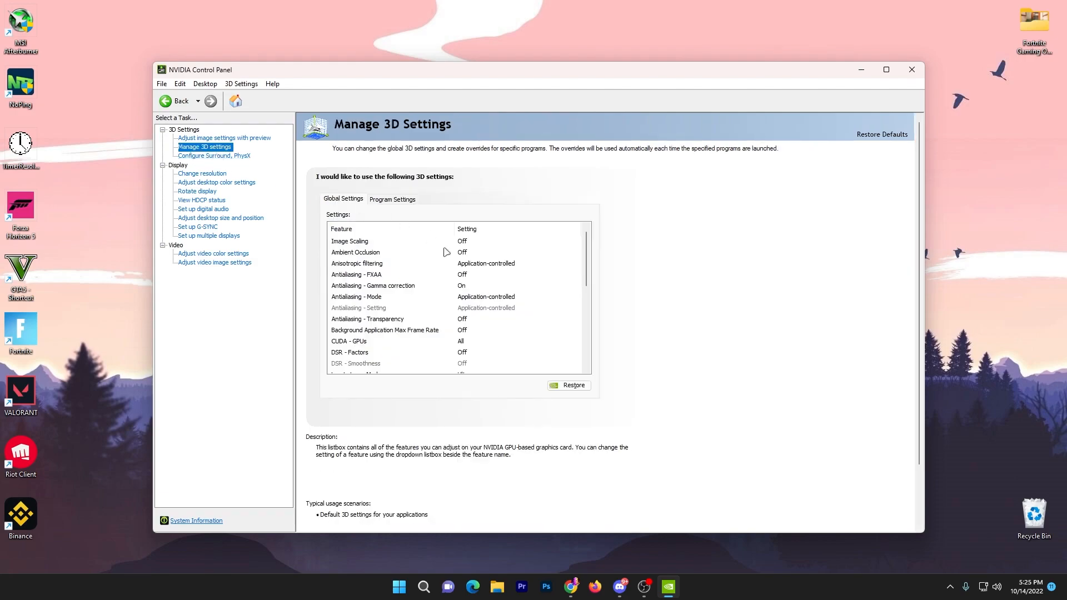
pyautogui.moveTo(425, 254)
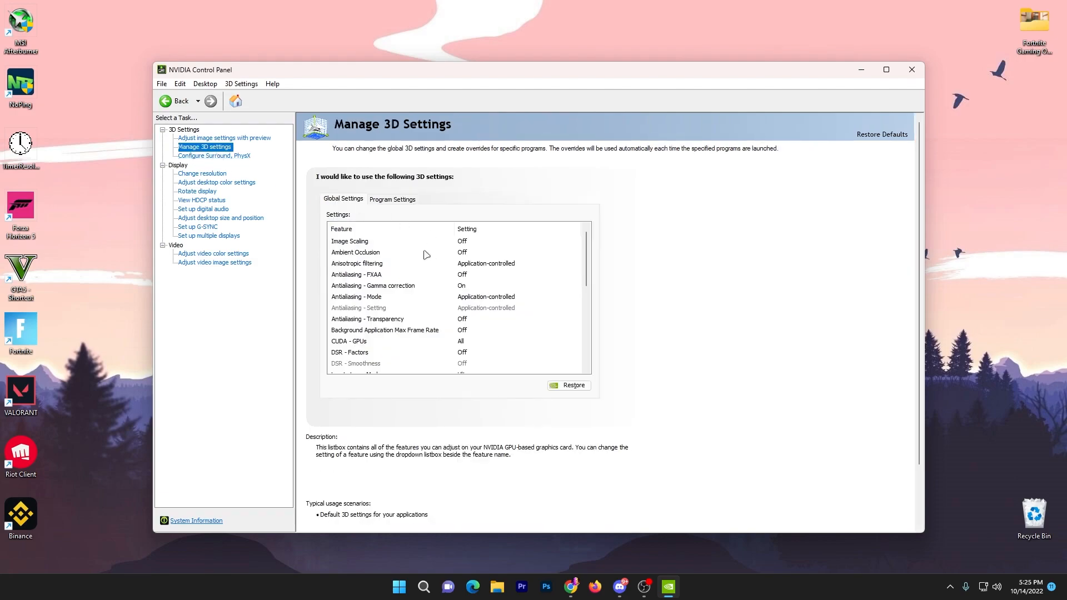
pyautogui.click(349, 242)
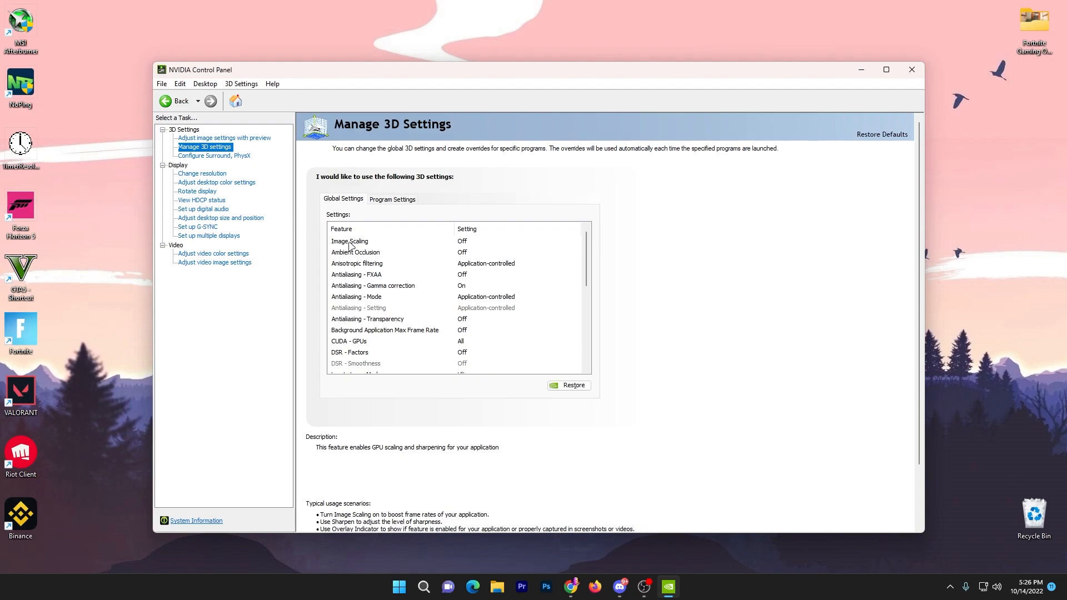
pyautogui.moveTo(485, 249)
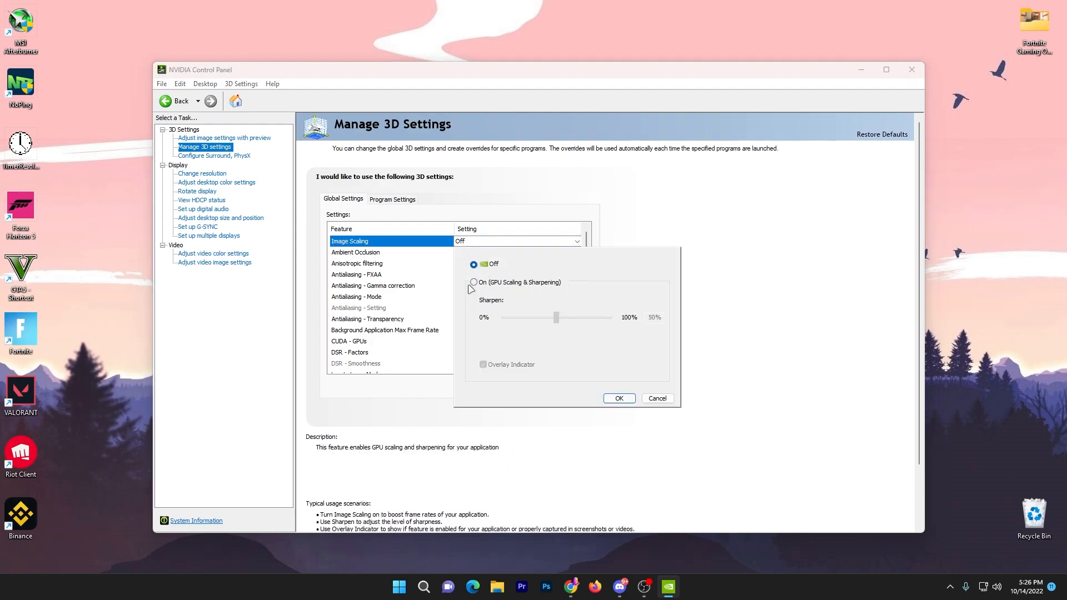
pyautogui.click(473, 282)
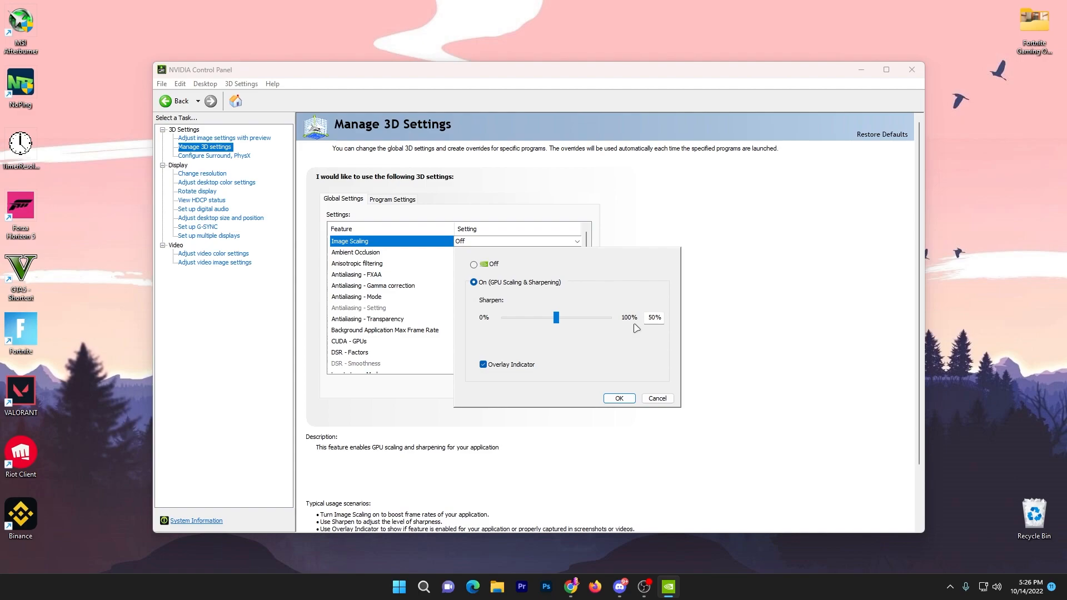
pyautogui.moveTo(487, 373)
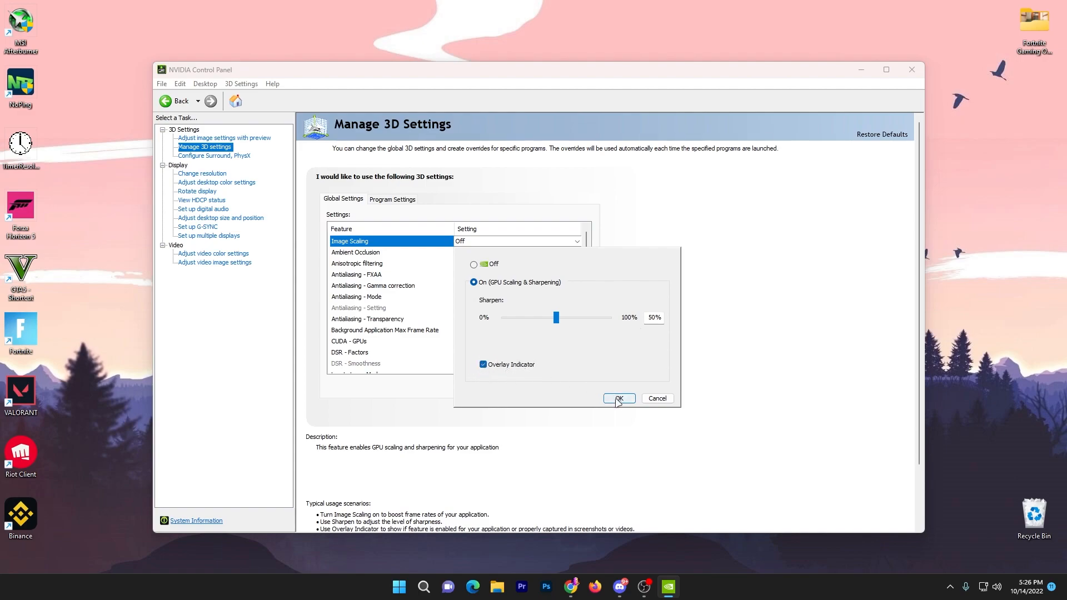
pyautogui.click(618, 397)
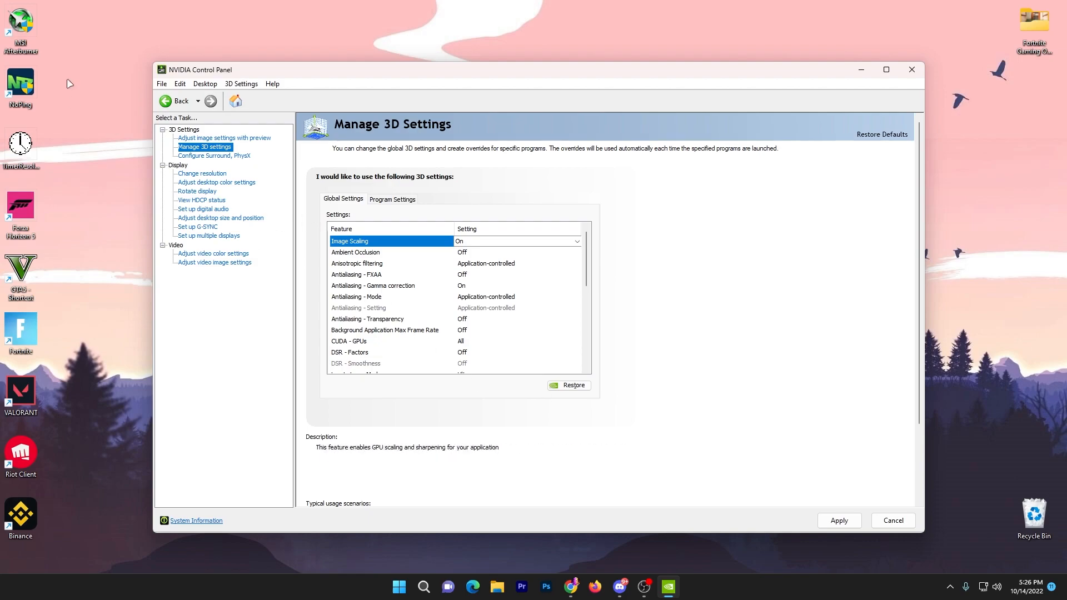
pyautogui.moveTo(69, 84)
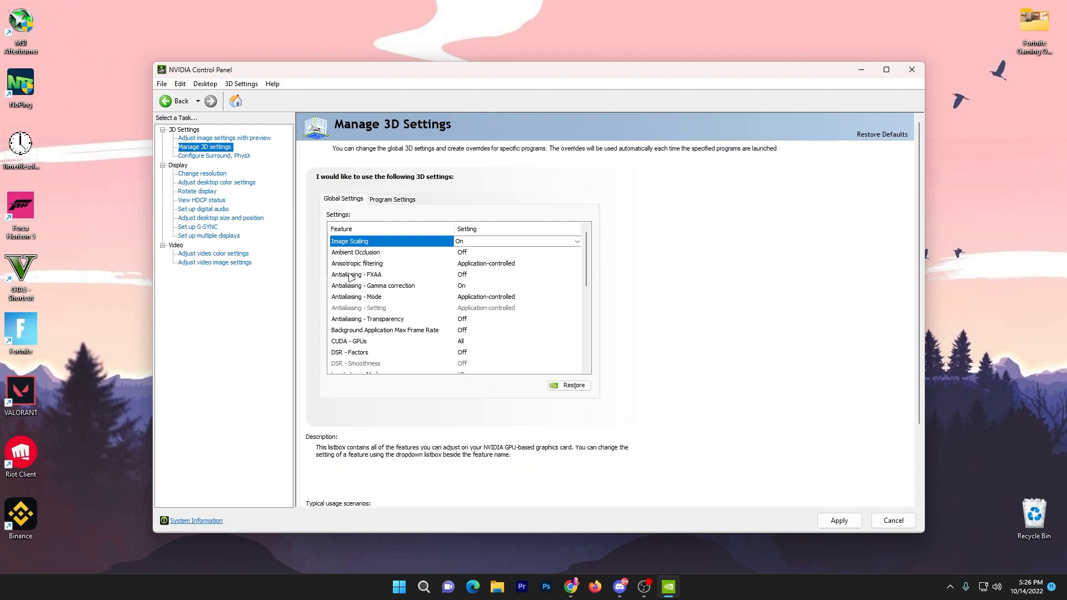
# Review the Global Settings list, then go to Adjust desktop size and position.
pyautogui.scroll(-3)
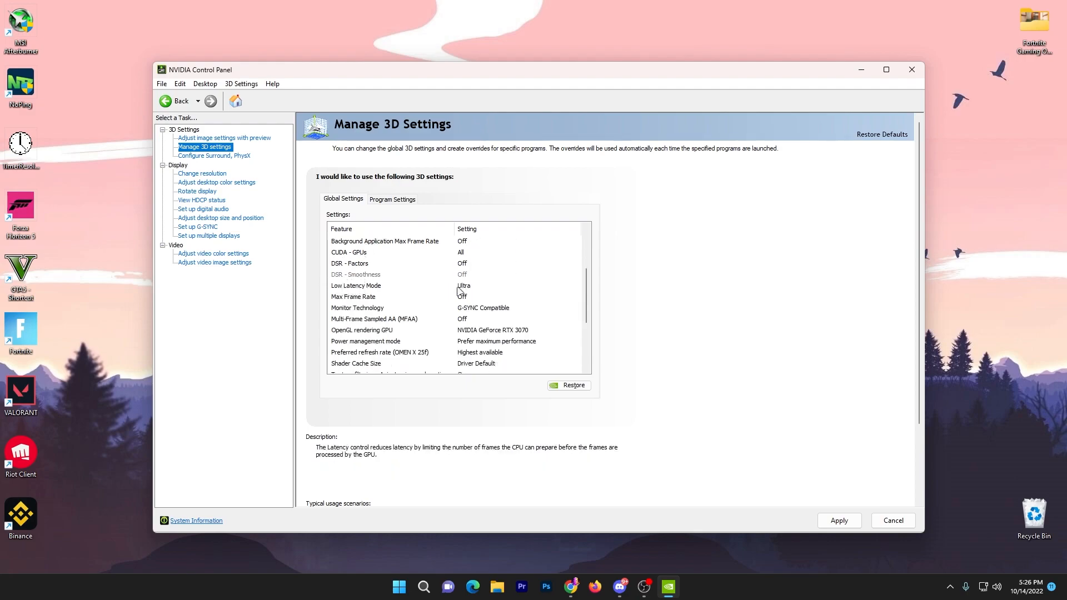
pyautogui.scroll(-3)
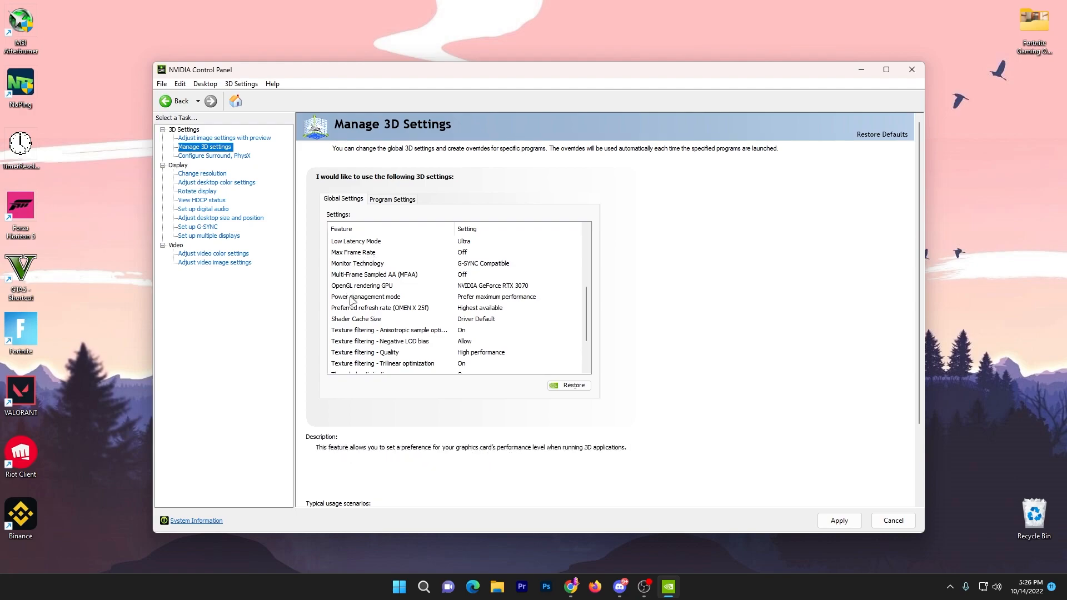
pyautogui.moveTo(528, 303)
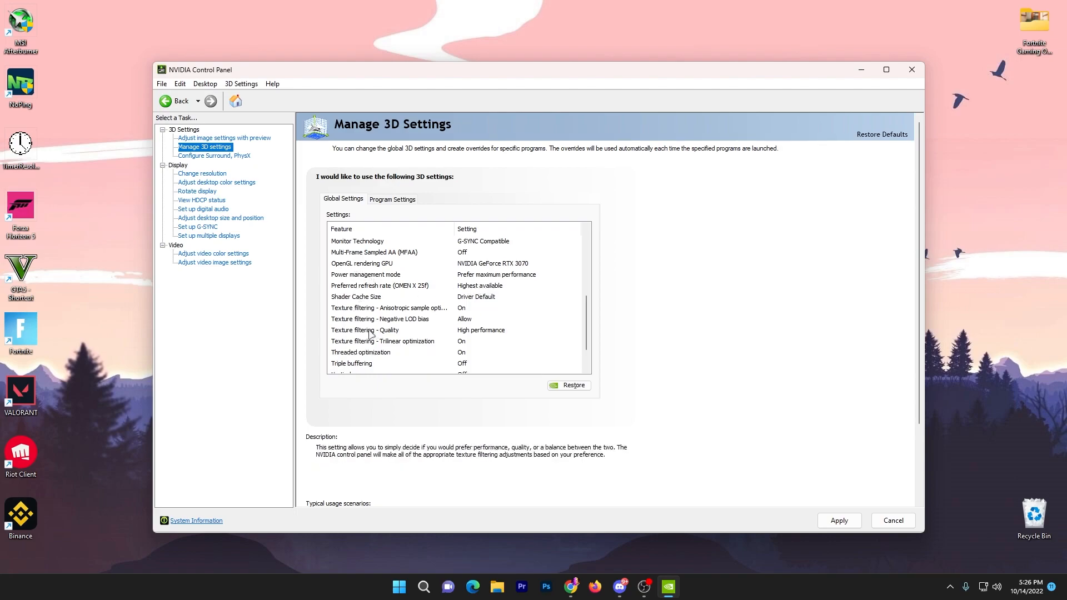
pyautogui.scroll(-3)
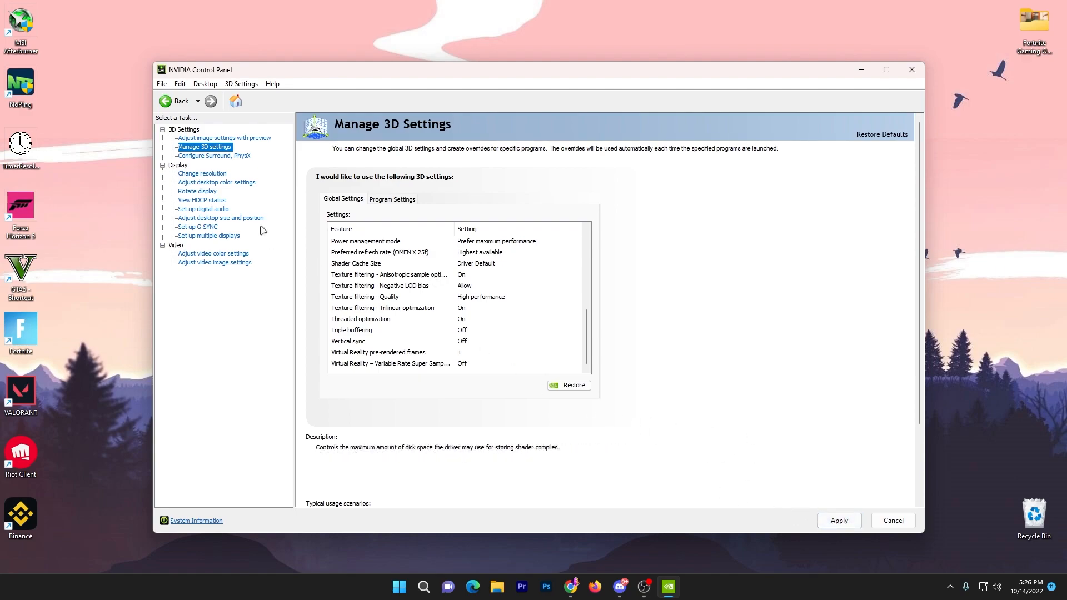
pyautogui.moveTo(211, 188)
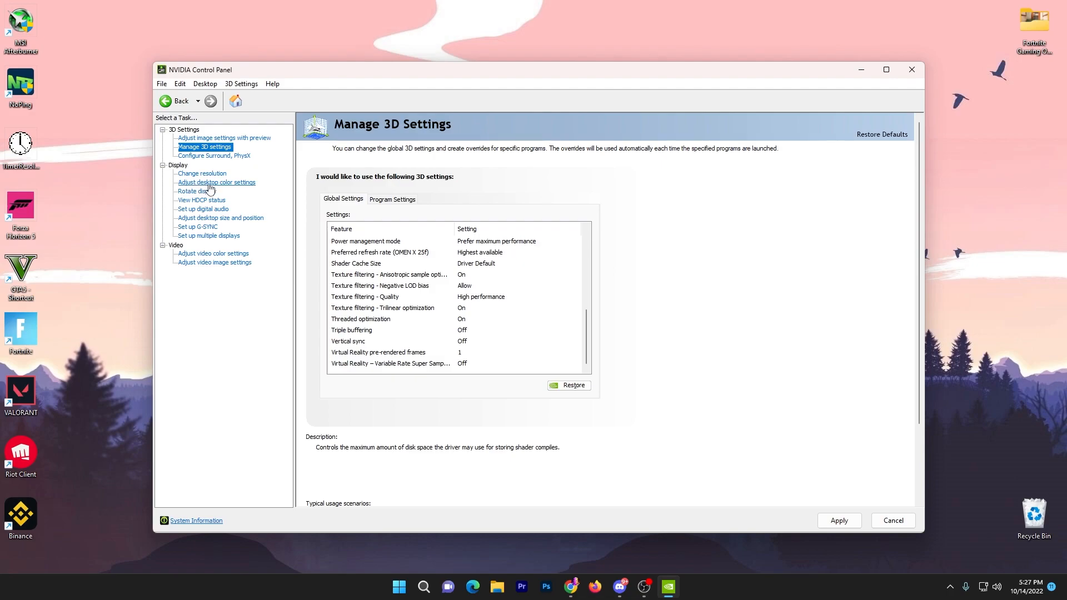
pyautogui.click(220, 218)
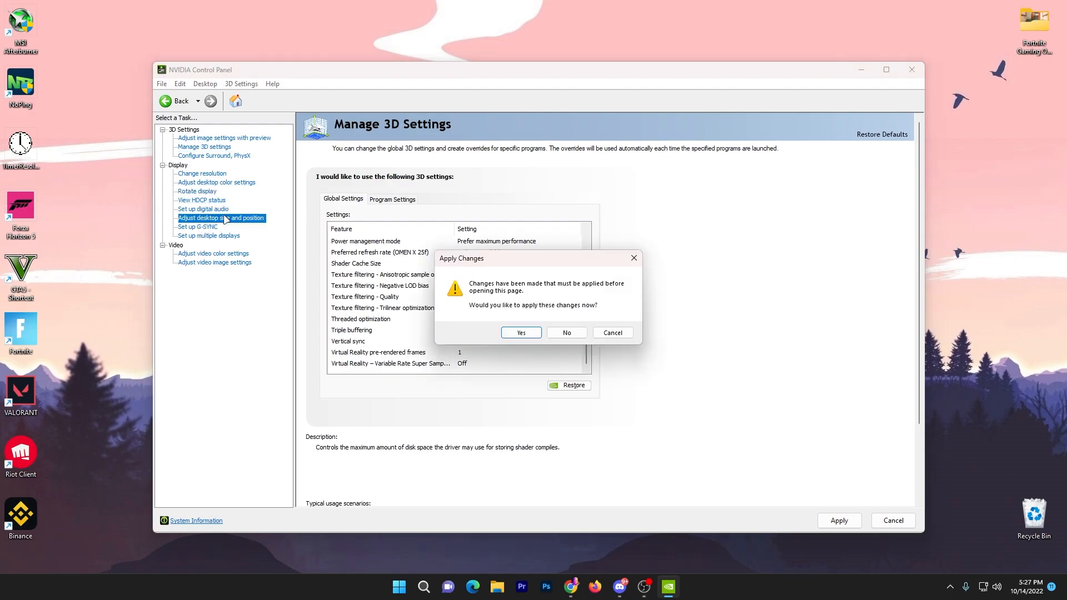
# Apply the pending global 3D changes and open Adjust Desktop Size and Position.
pyautogui.click(520, 333)
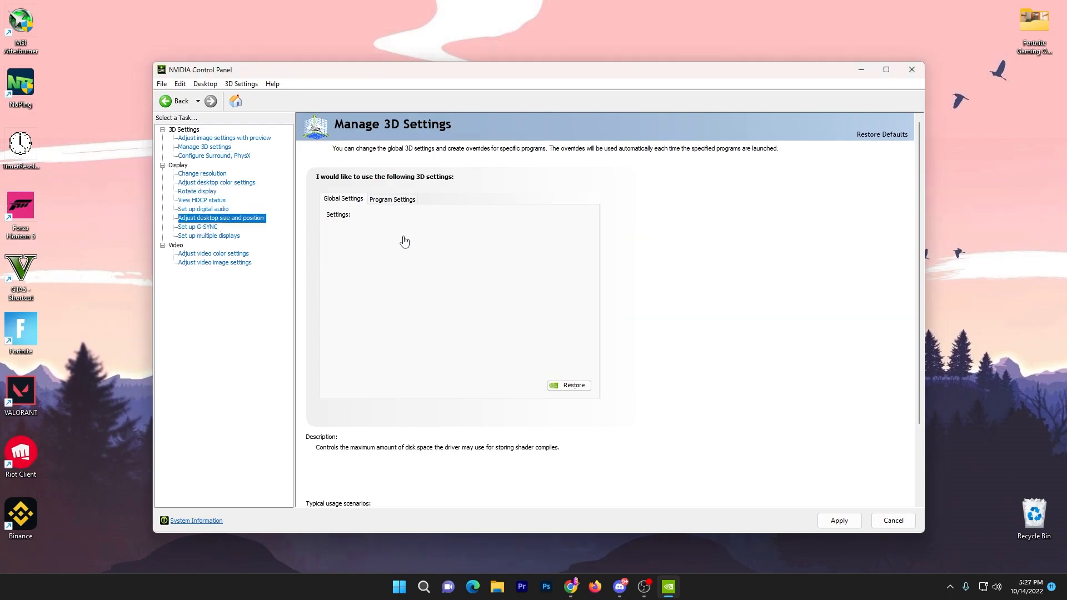
pyautogui.click(221, 218)
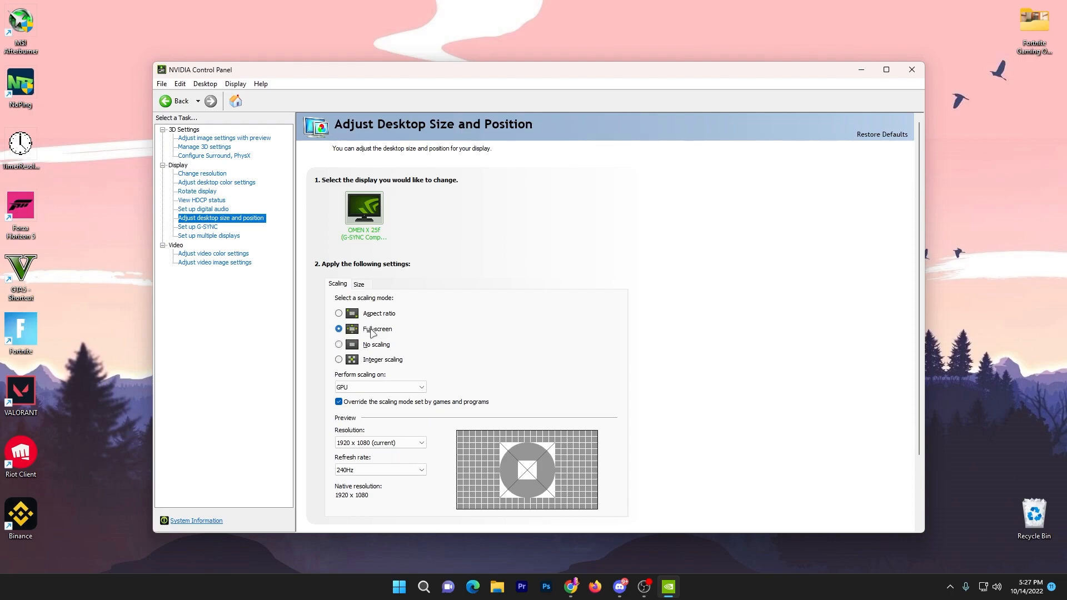
pyautogui.moveTo(716, 490)
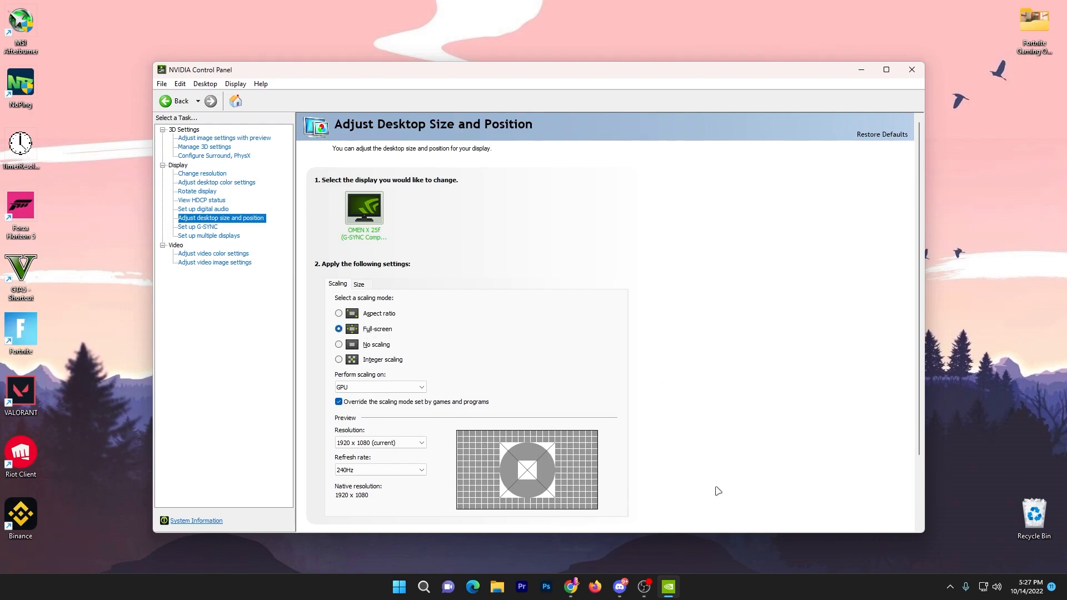
pyautogui.moveTo(642, 458)
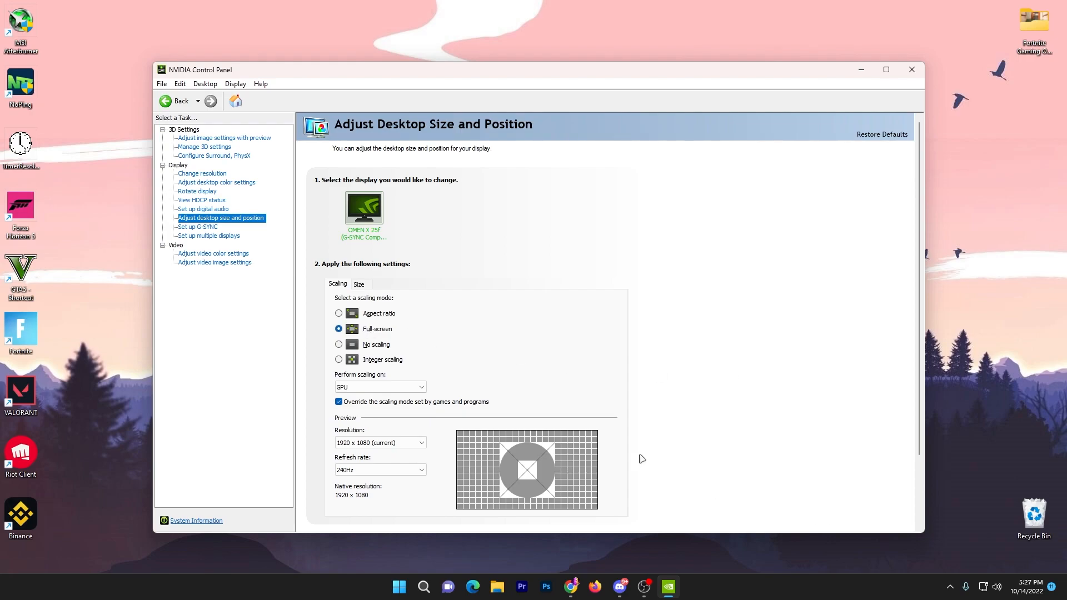
# Select Fortnite on the Program Settings tab of Manage 3D settings.
pyautogui.click(204, 146)
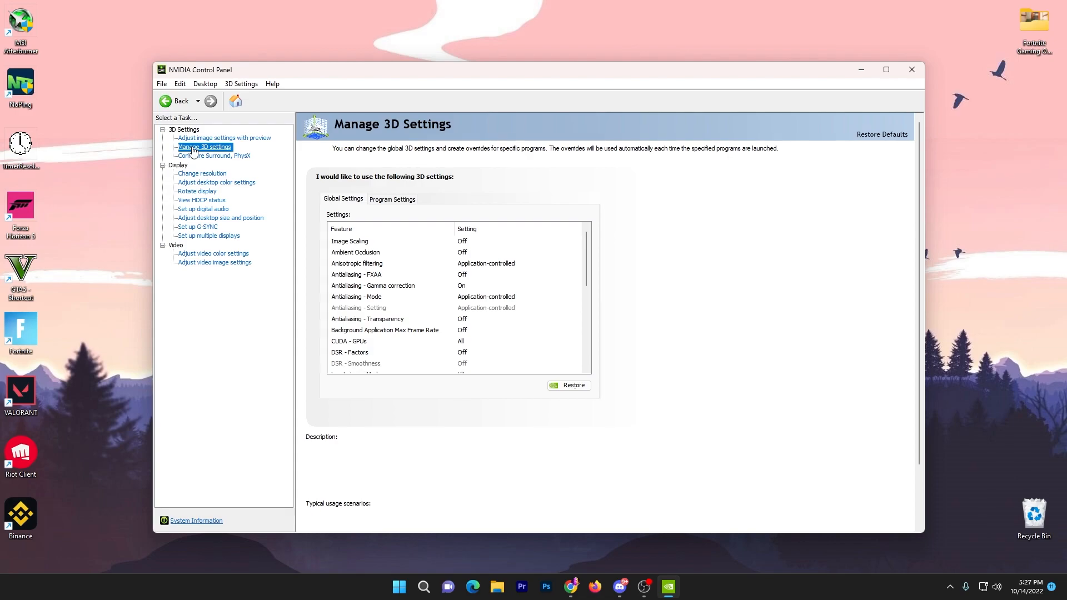
pyautogui.click(391, 199)
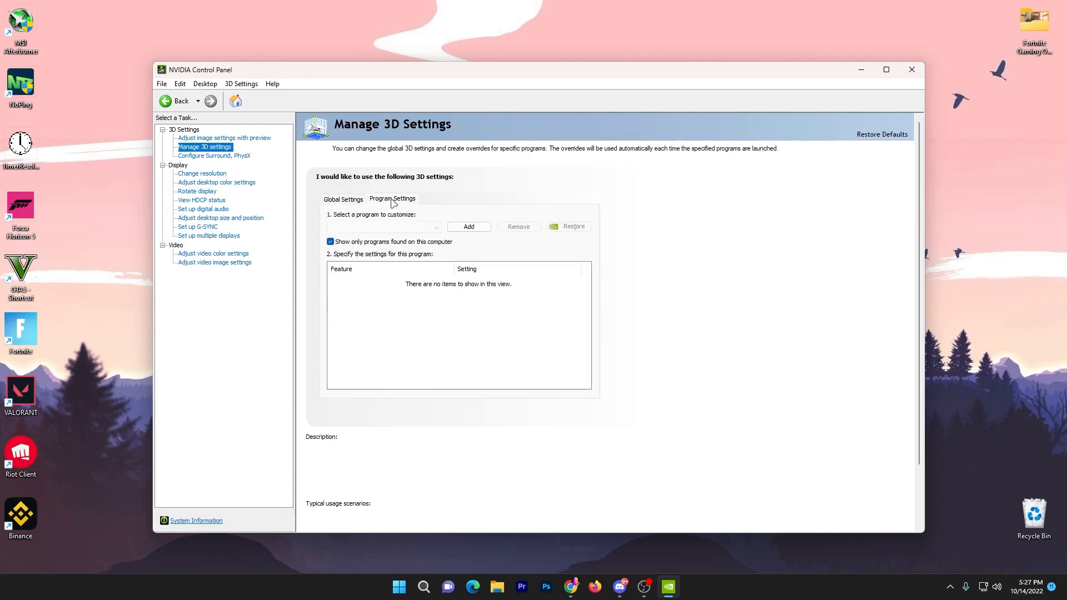
pyautogui.click(385, 227)
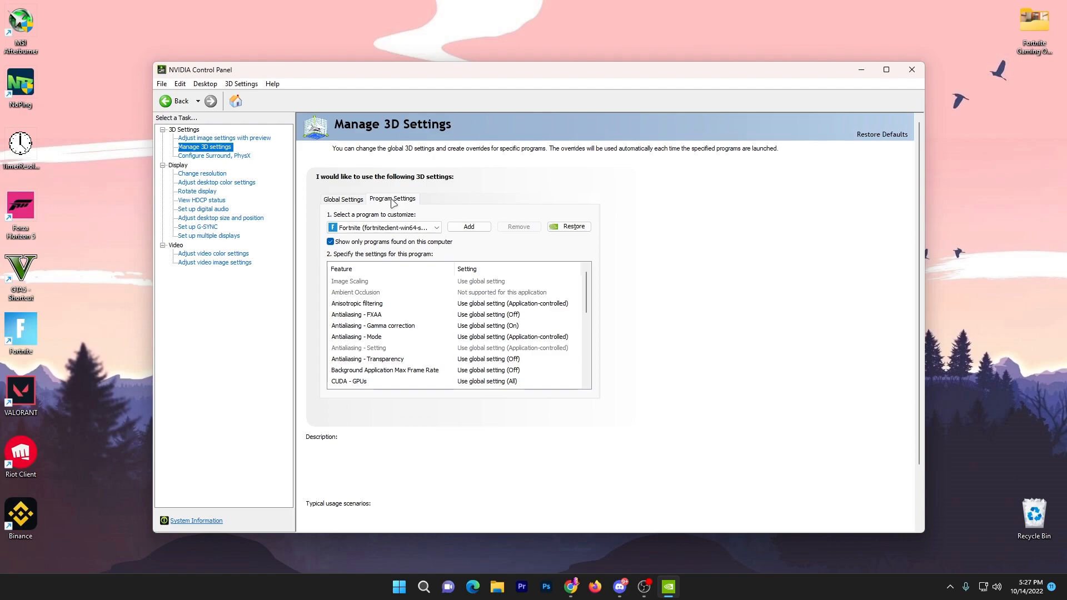
pyautogui.moveTo(389, 202)
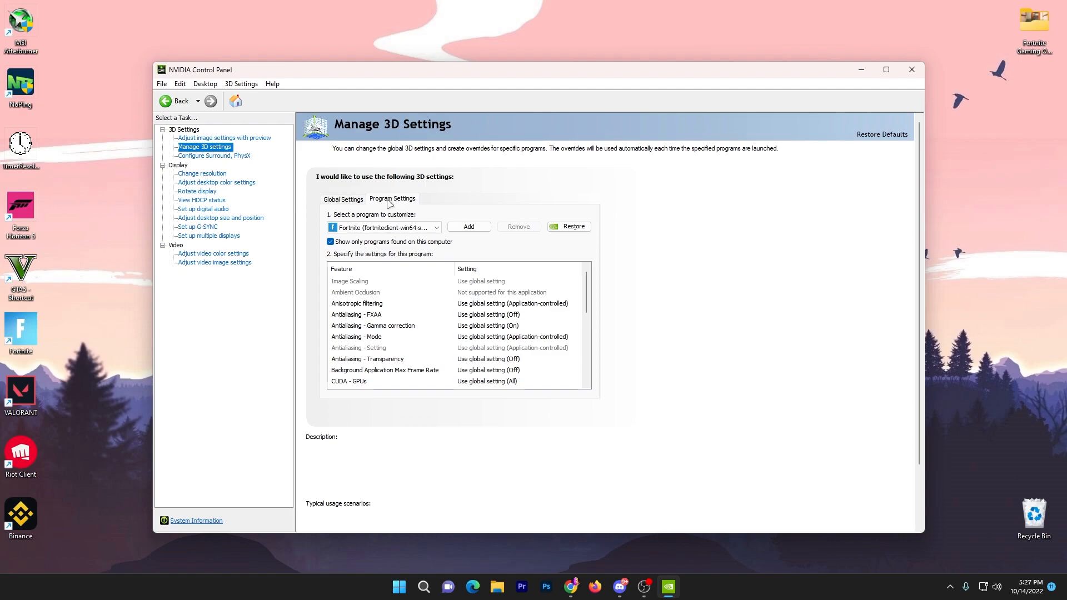
pyautogui.click(435, 227)
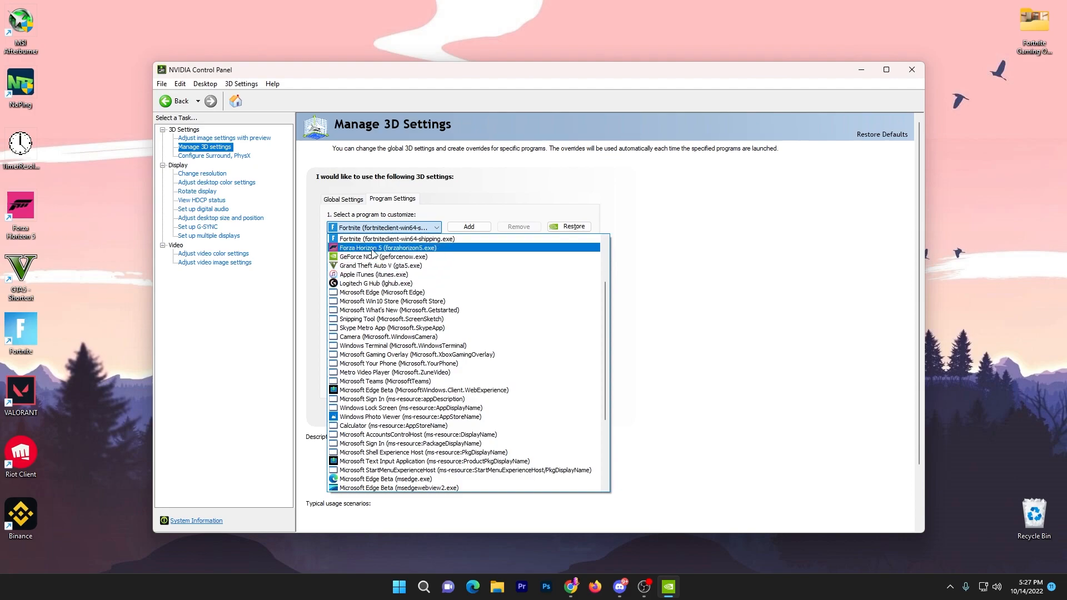
pyautogui.click(397, 238)
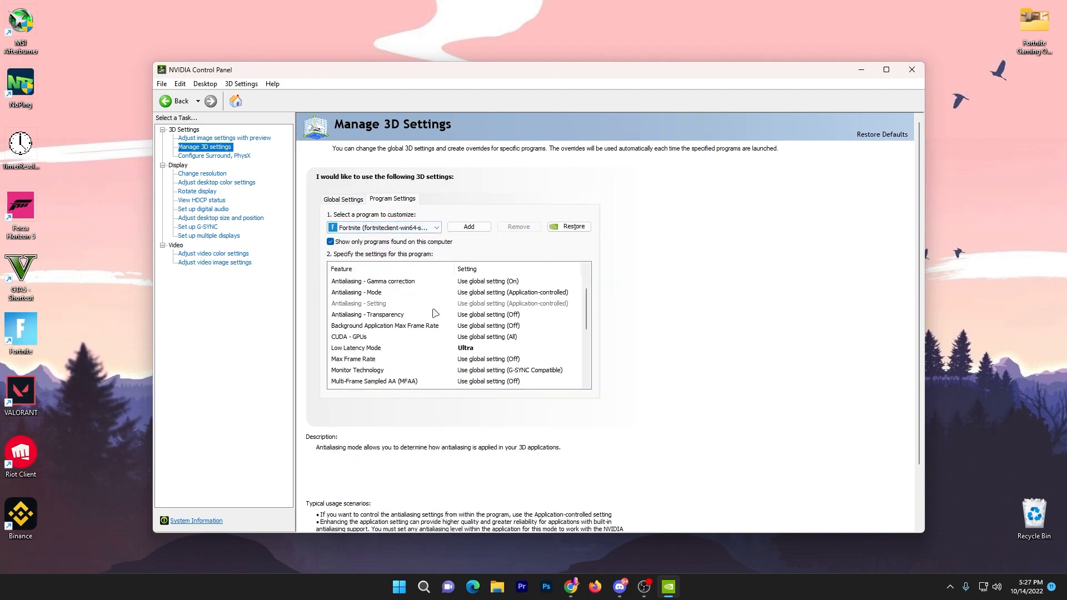
# Review Fortnite's settings: Ultra low latency, maximum-performance power management, vertical sync off.
pyautogui.scroll(-3)
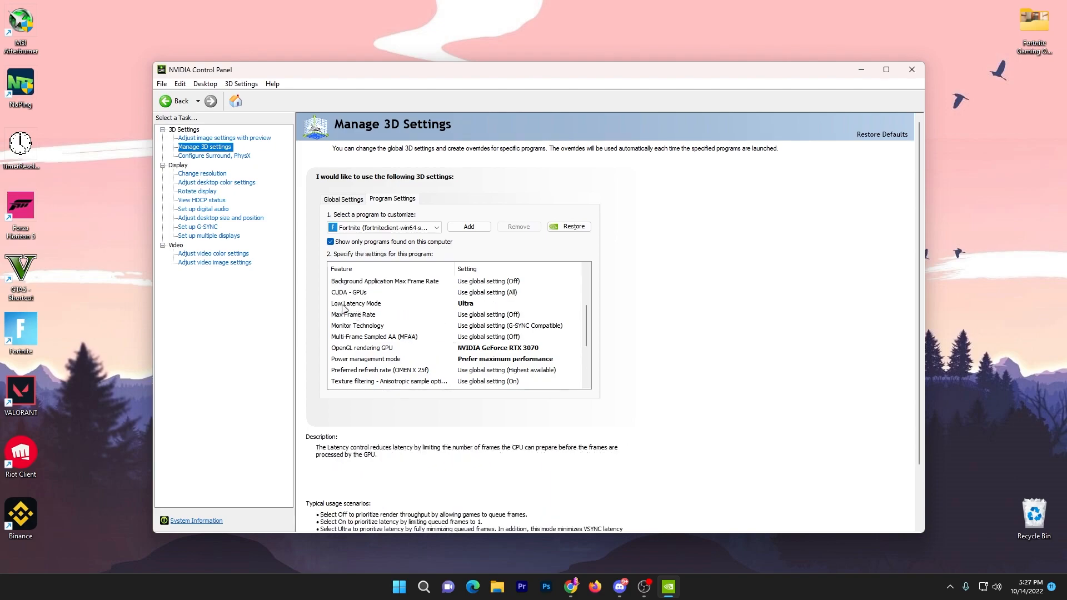
pyautogui.click(361, 348)
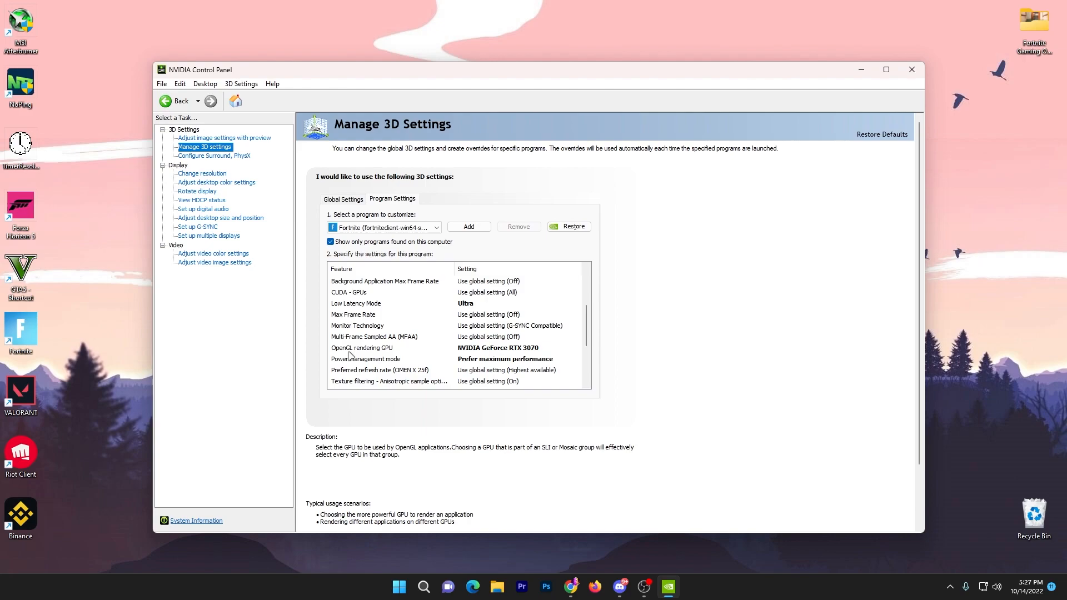
pyautogui.moveTo(499, 351)
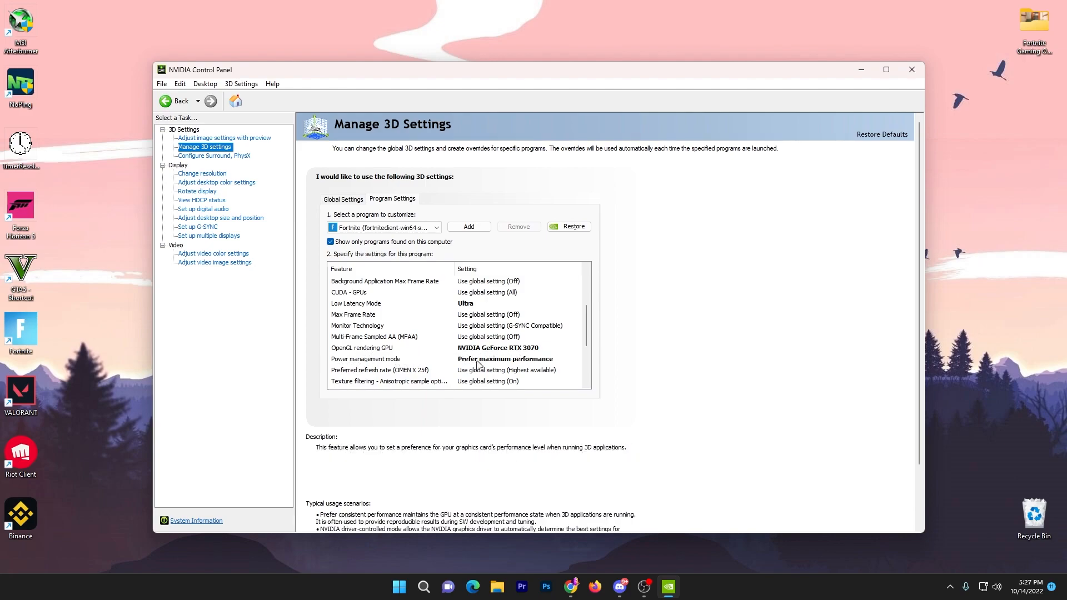
pyautogui.scroll(-3)
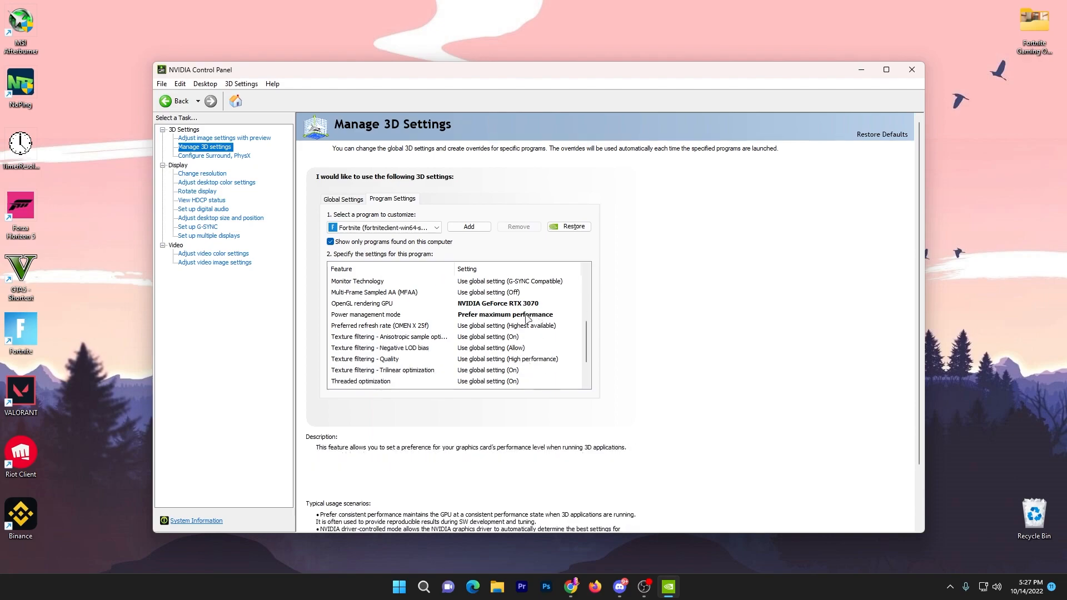
pyautogui.scroll(-3)
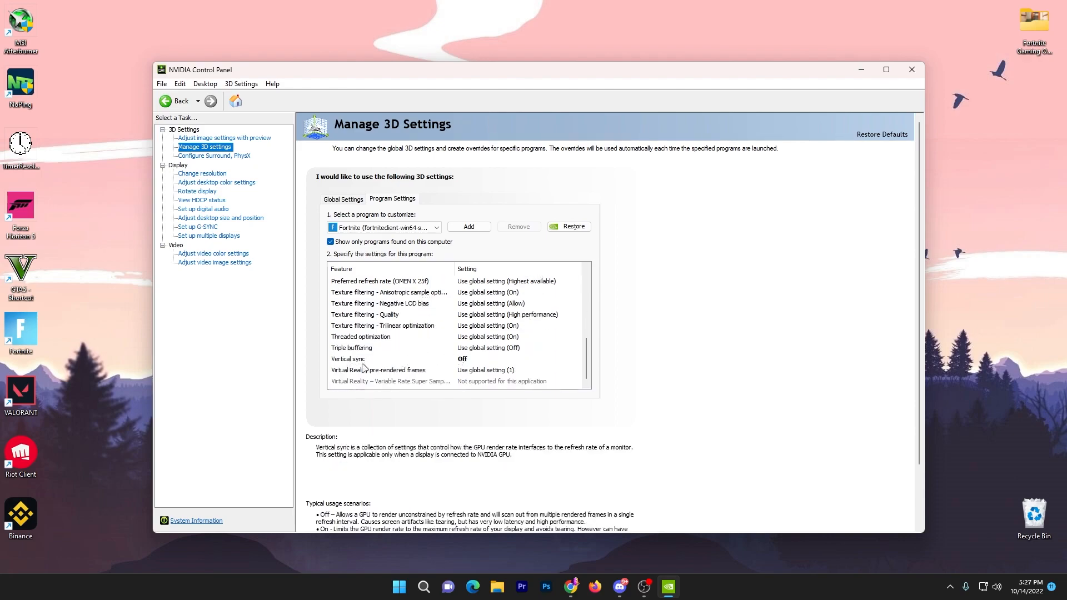